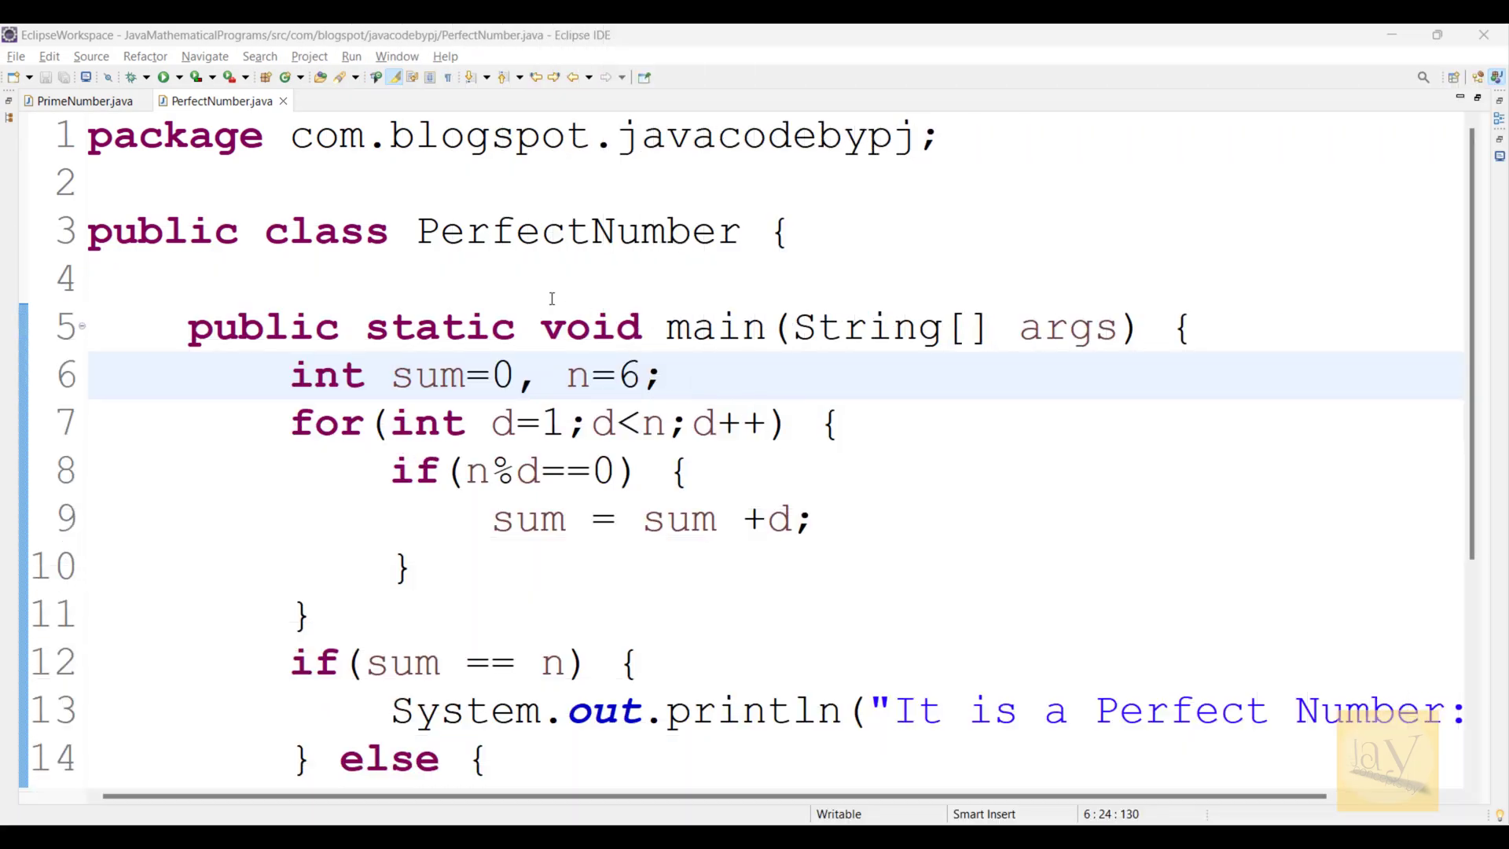
Step: Highlight the declaration and divisor-loop lines of the PerfectNumber source while explaining them
double_click(539, 231)
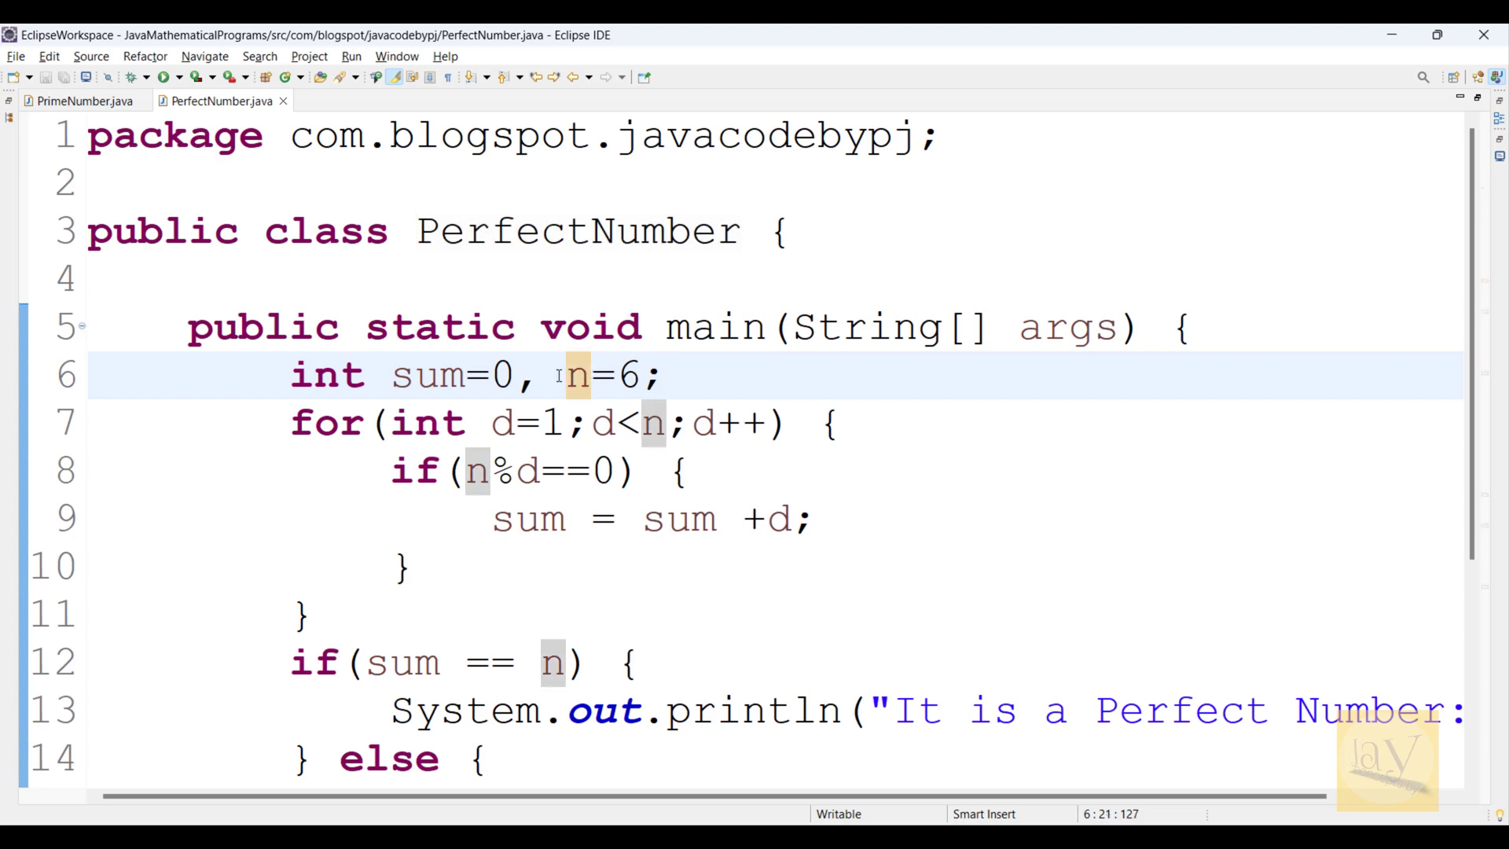
double_click(577, 374)
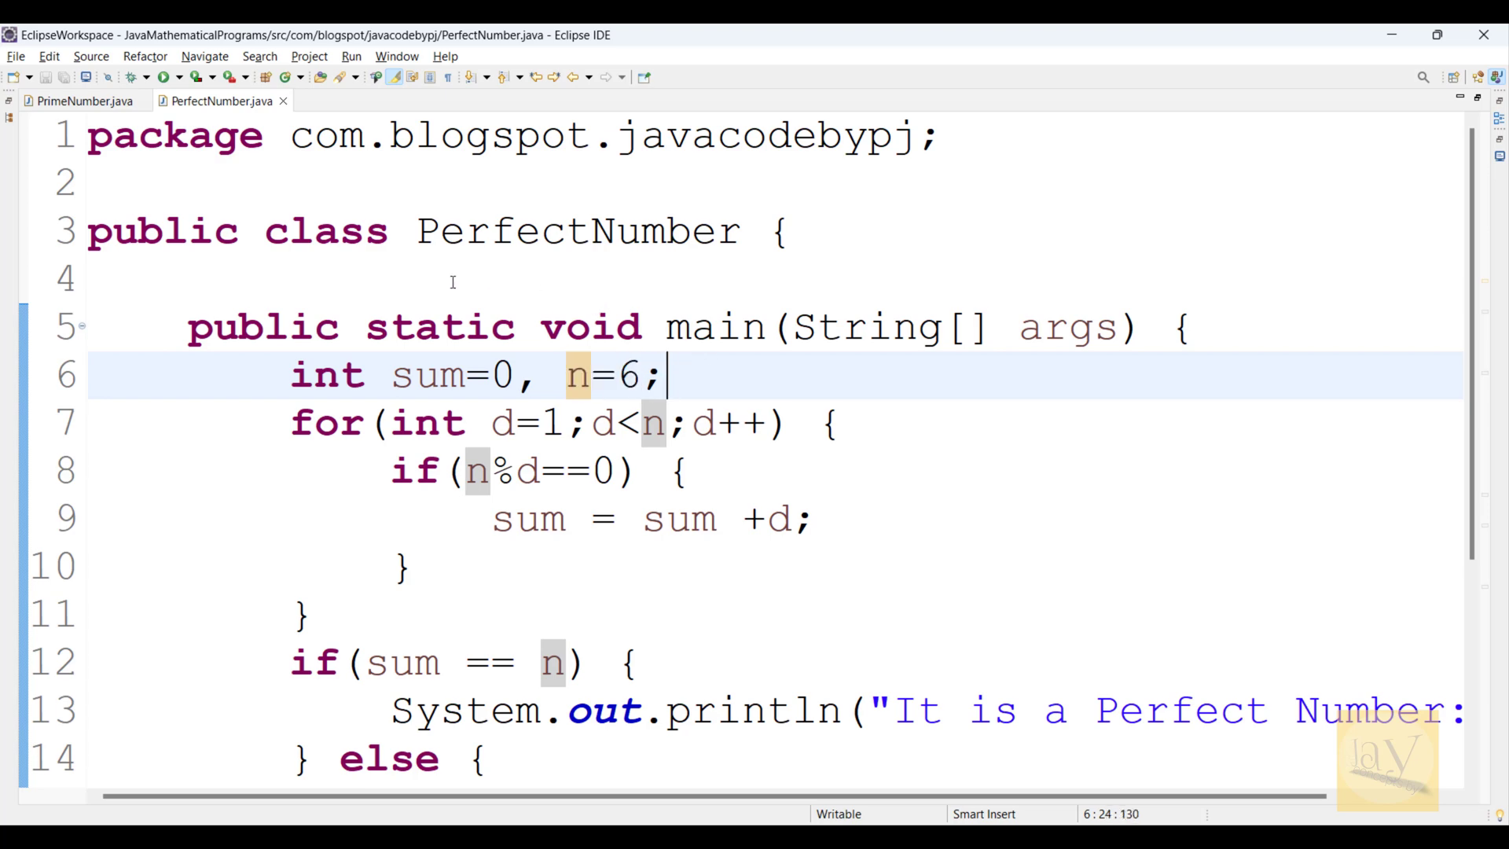
double_click(576, 231)
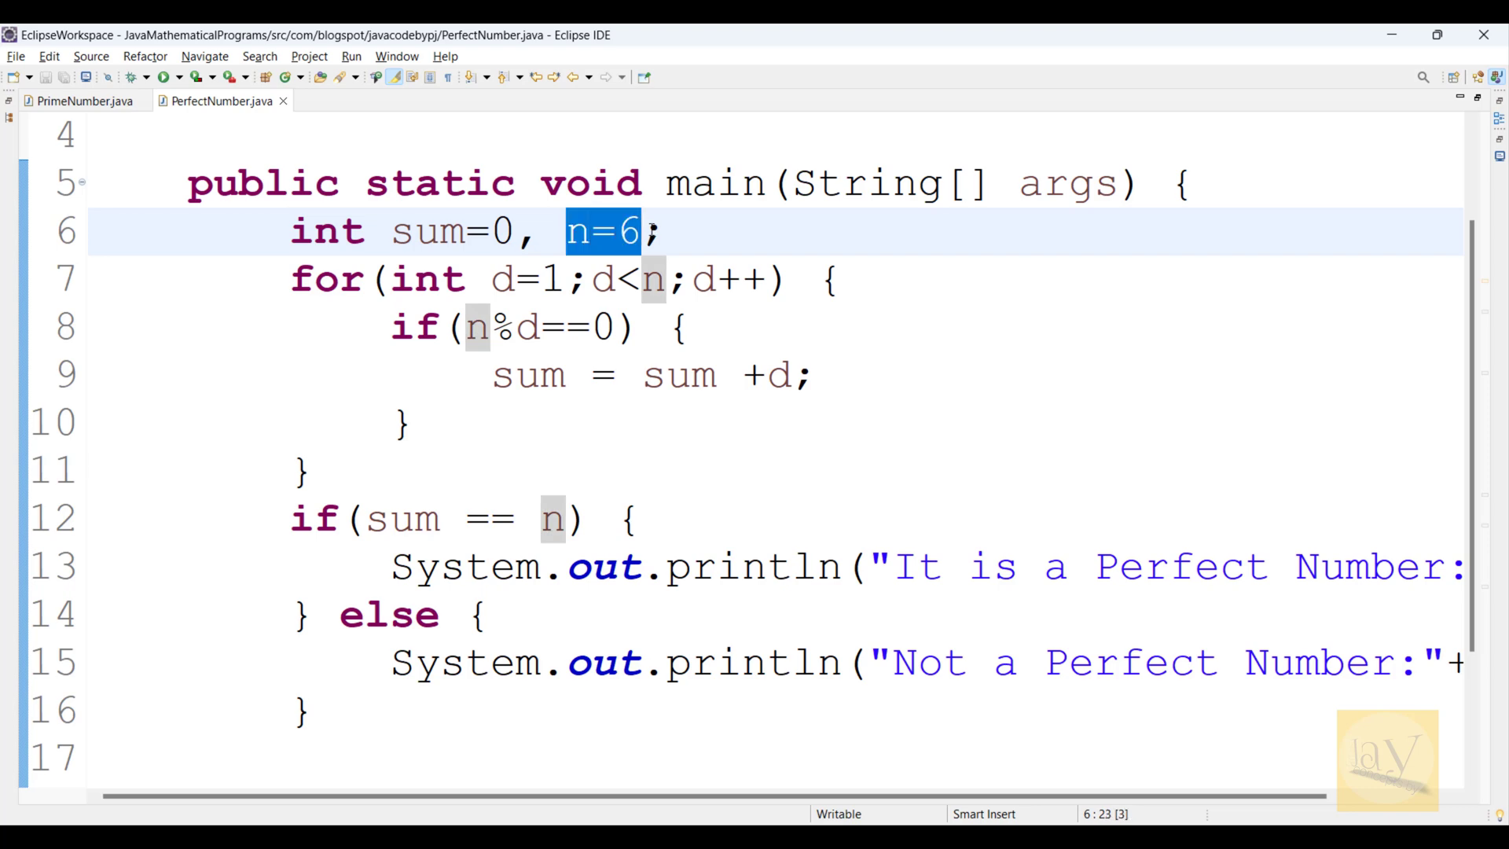
left_click(522, 327)
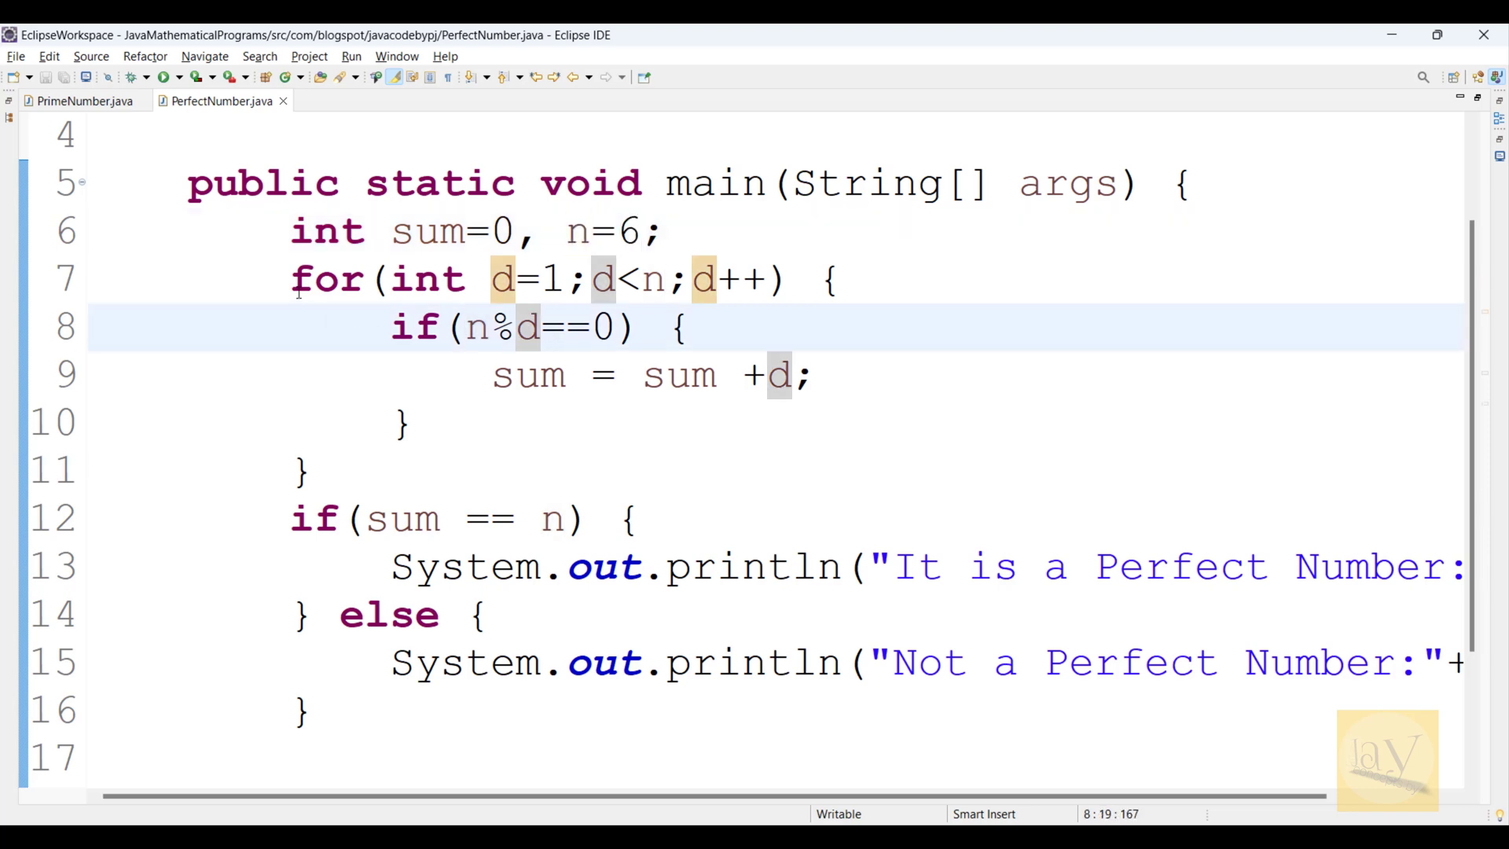
left_click_drag(286, 280, 313, 471)
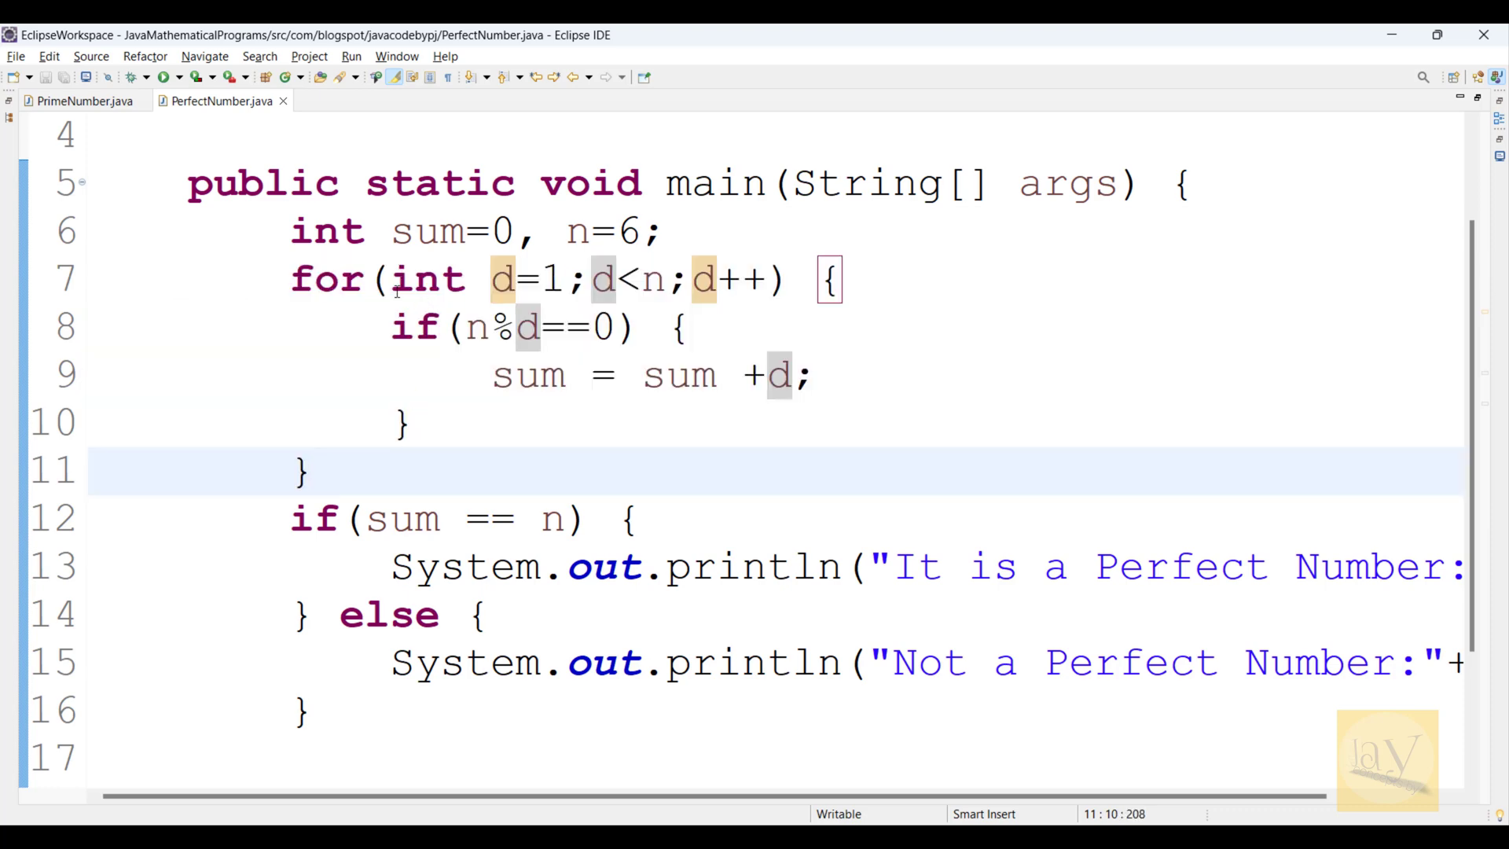
double_click(431, 279)
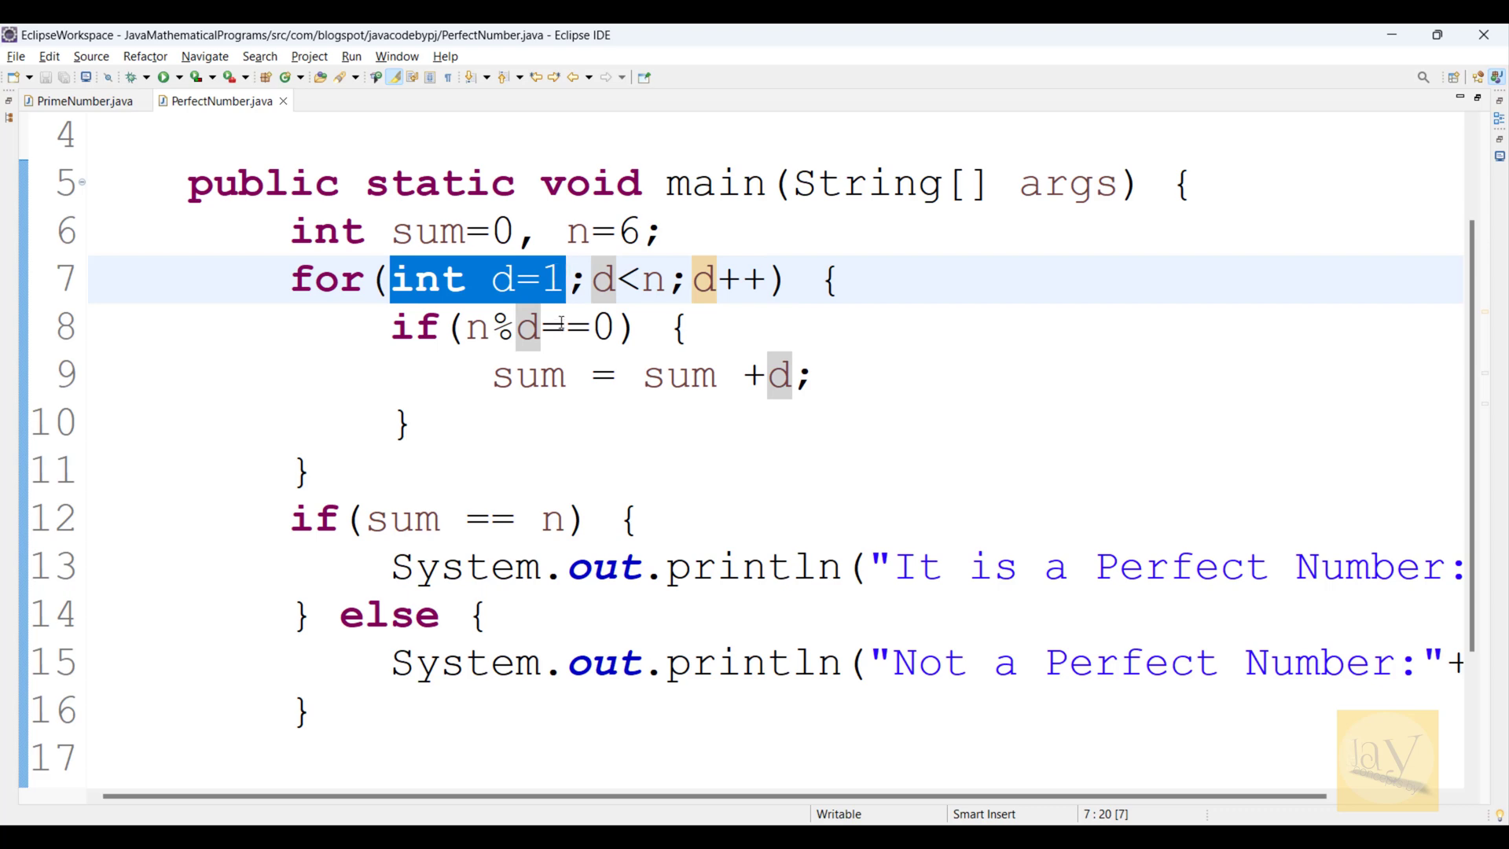
left_click(554, 327)
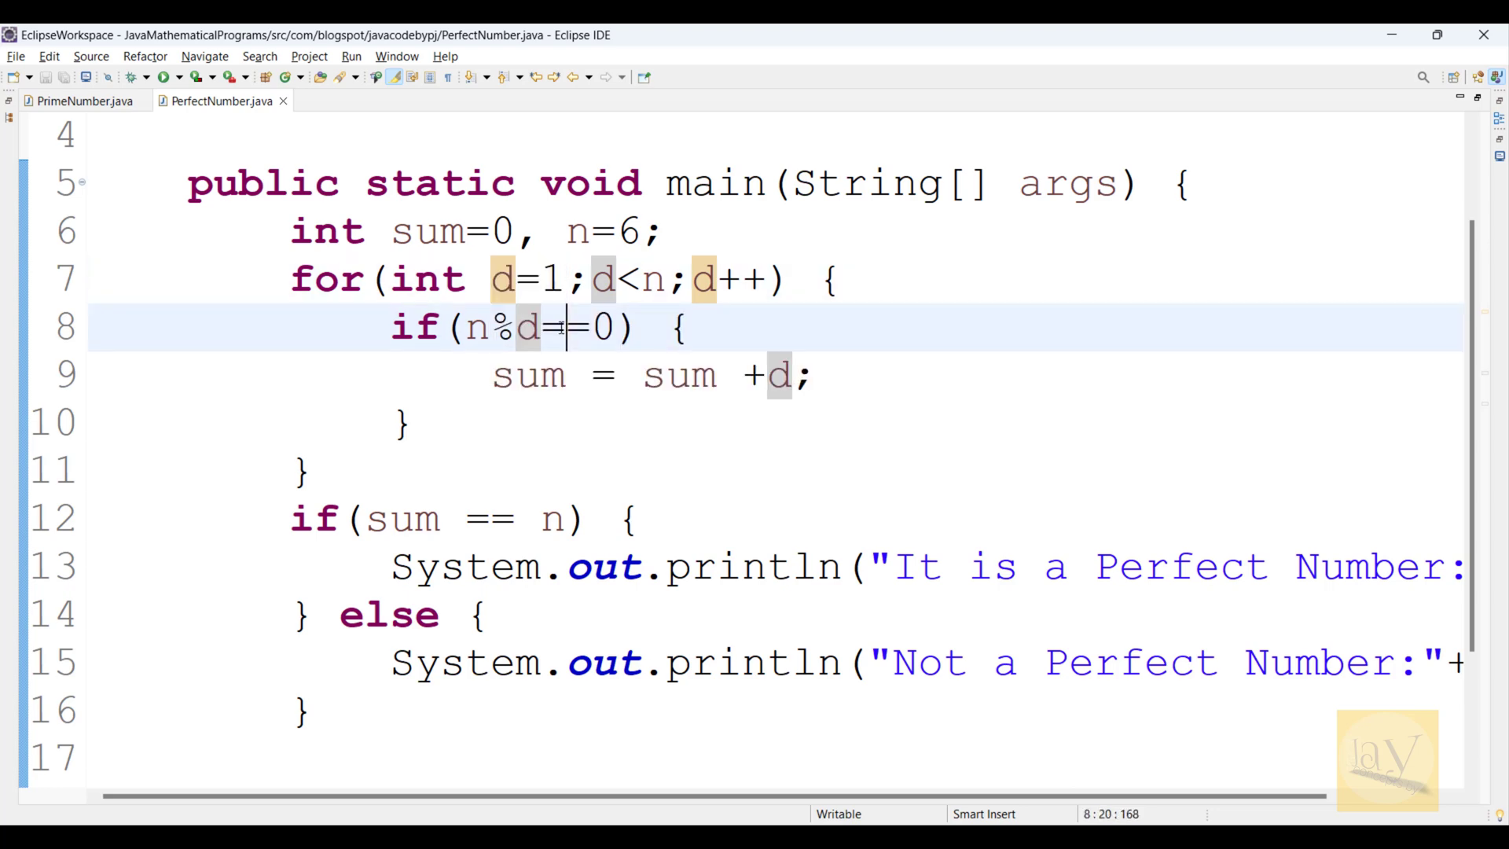
mouse_move(529, 375)
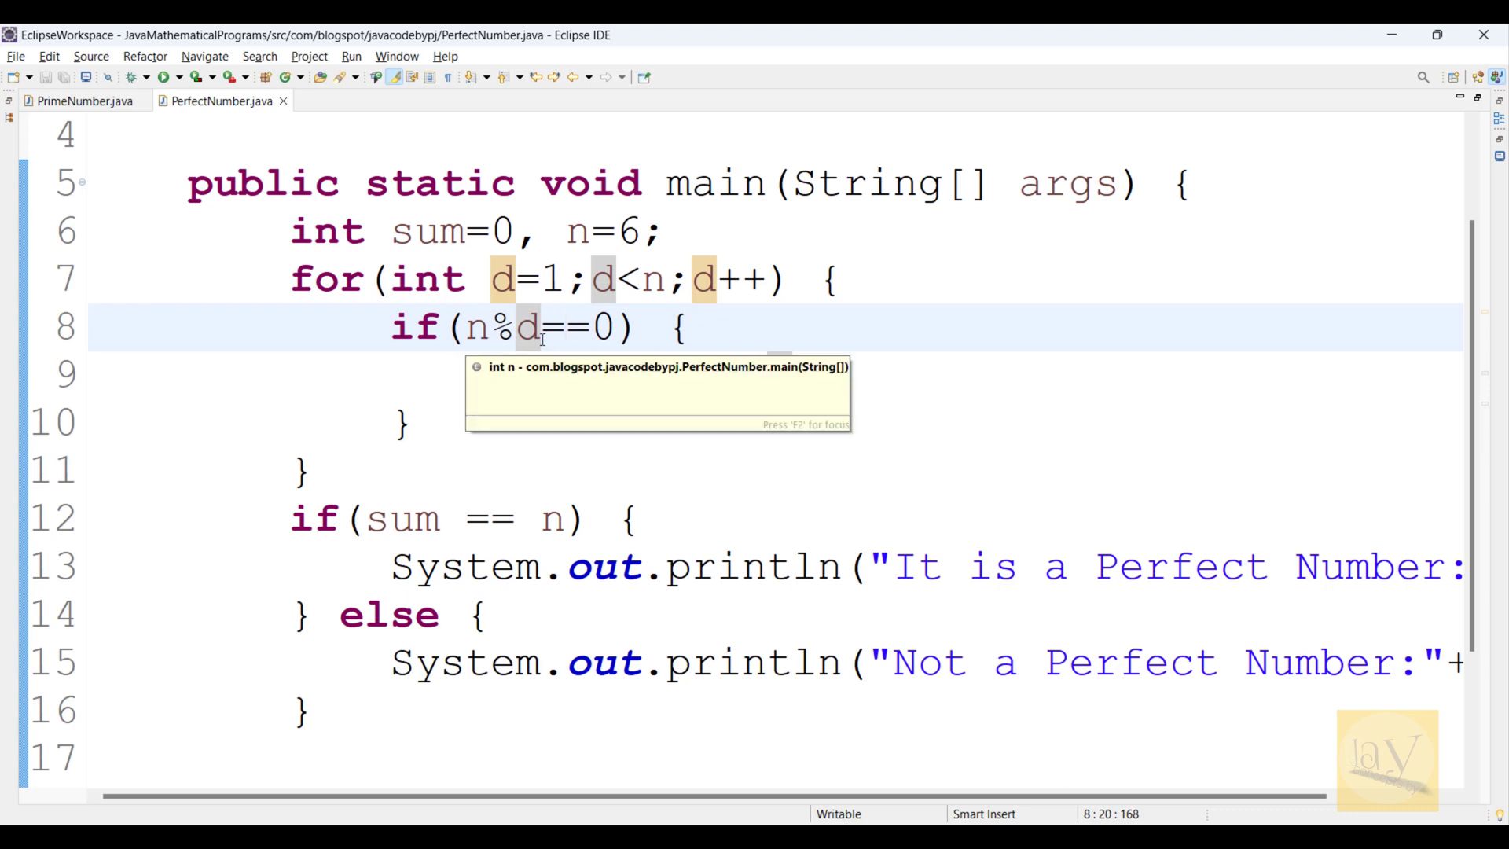
Step: Write the accumulation line 'sum = sum +d;' inside the loop and review it
type("sum = sum +d;")
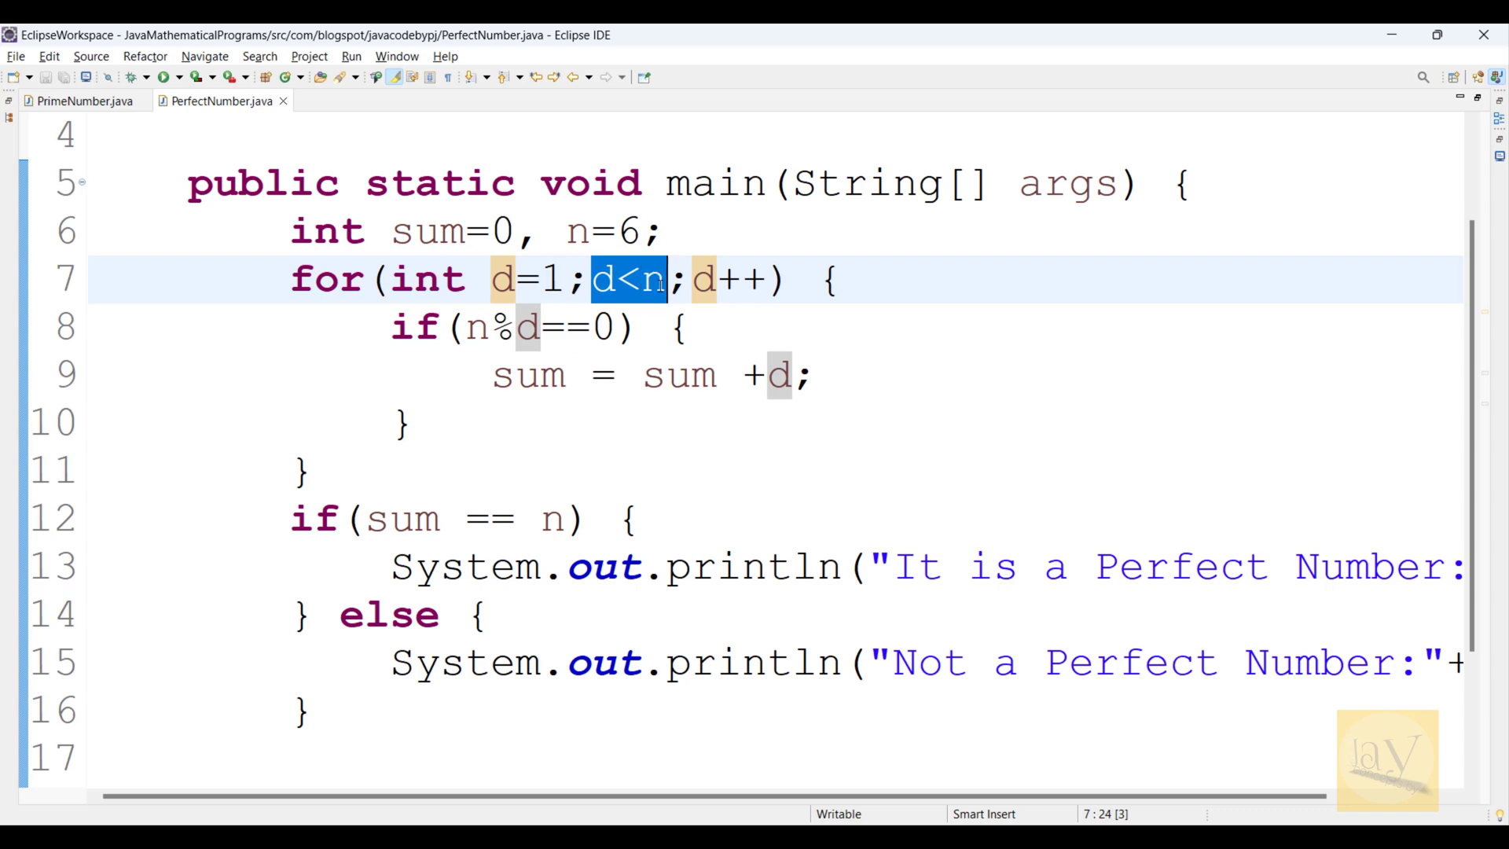
left_click(602, 278)
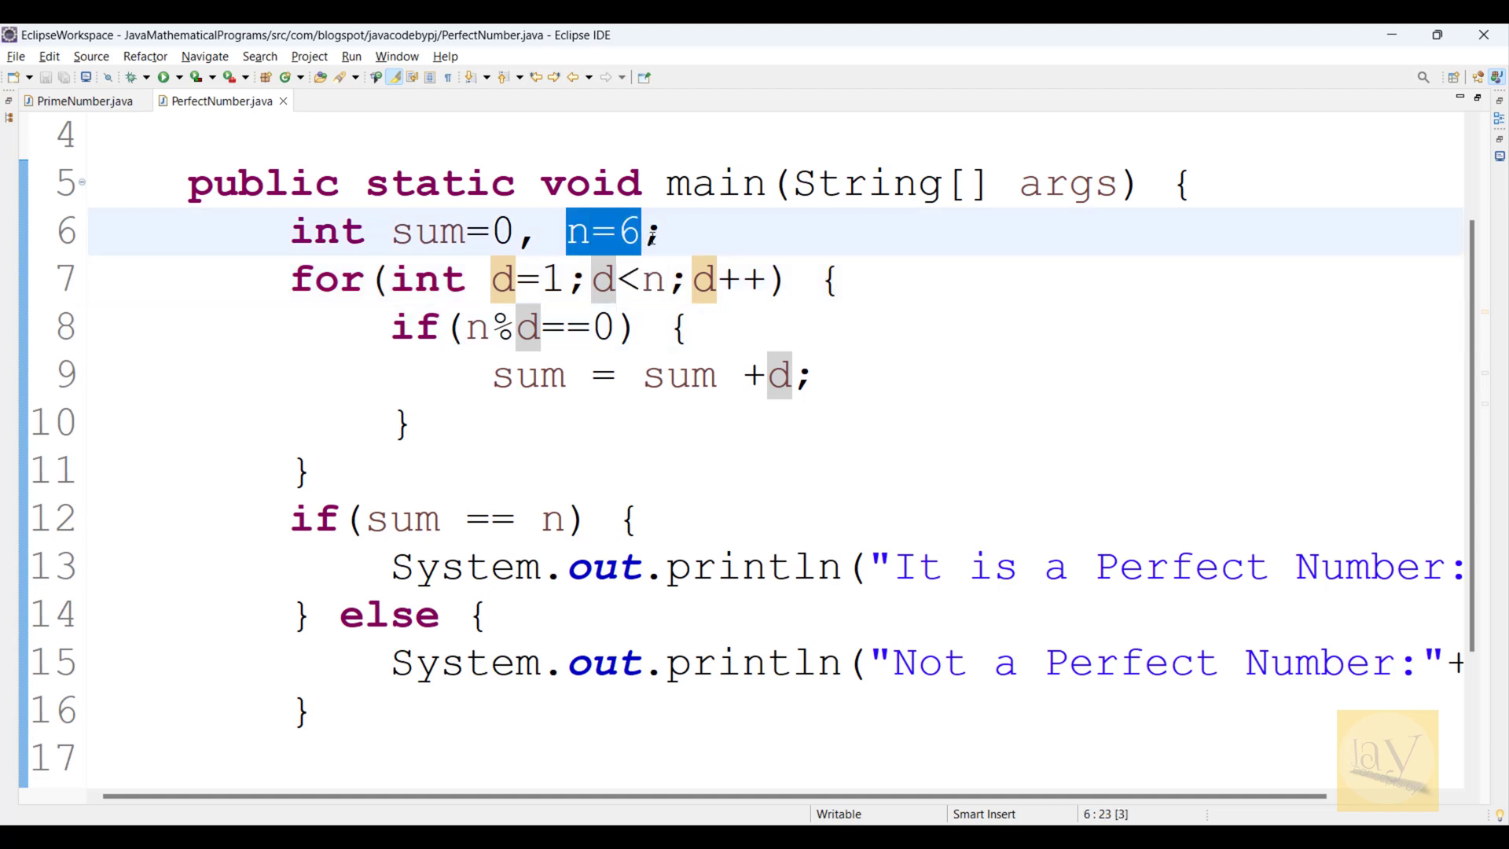
mouse_move(645, 310)
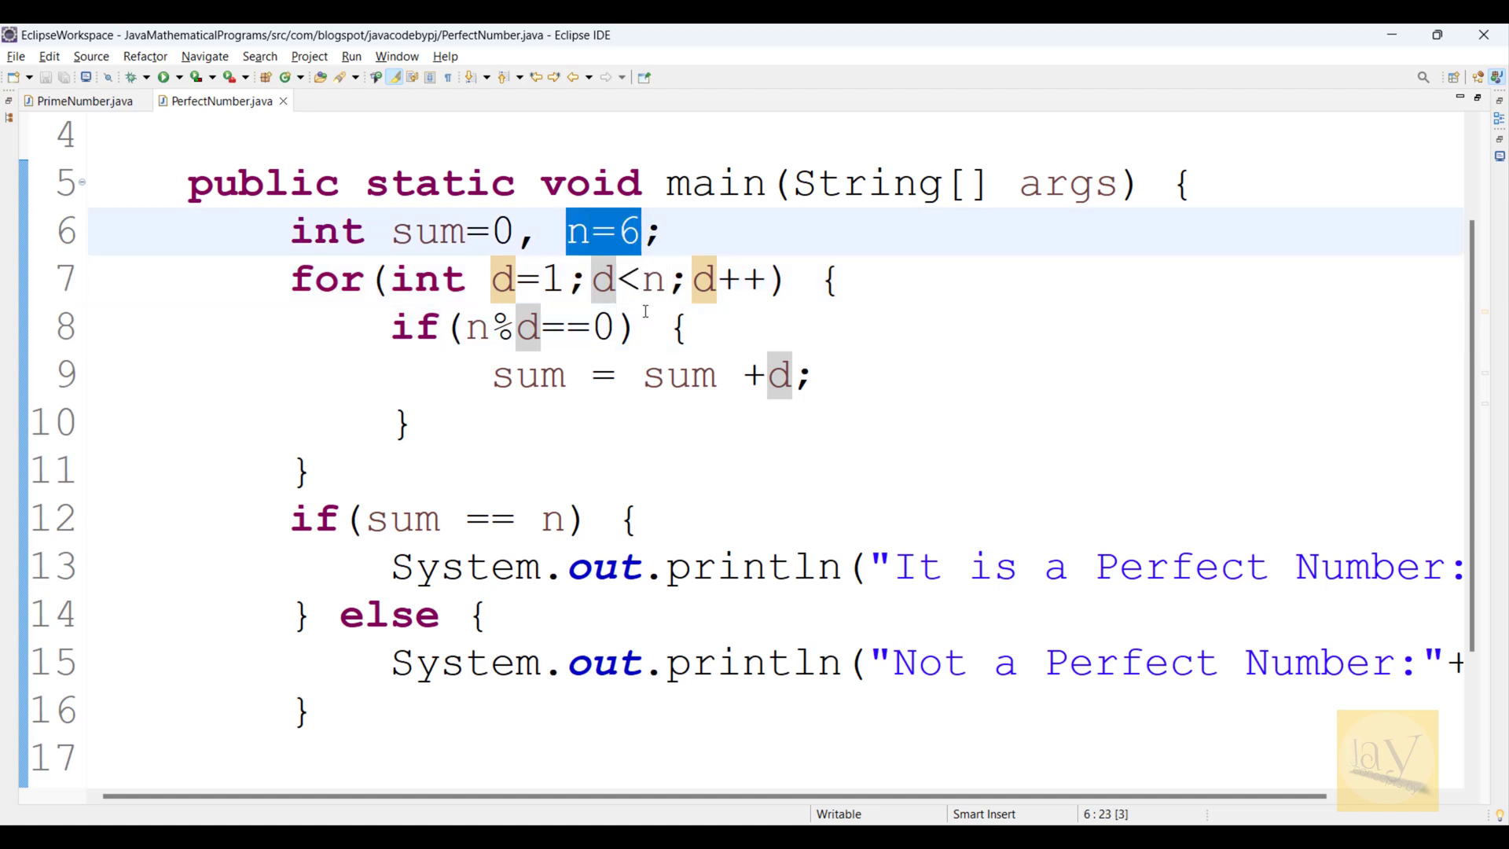
left_click(667, 280)
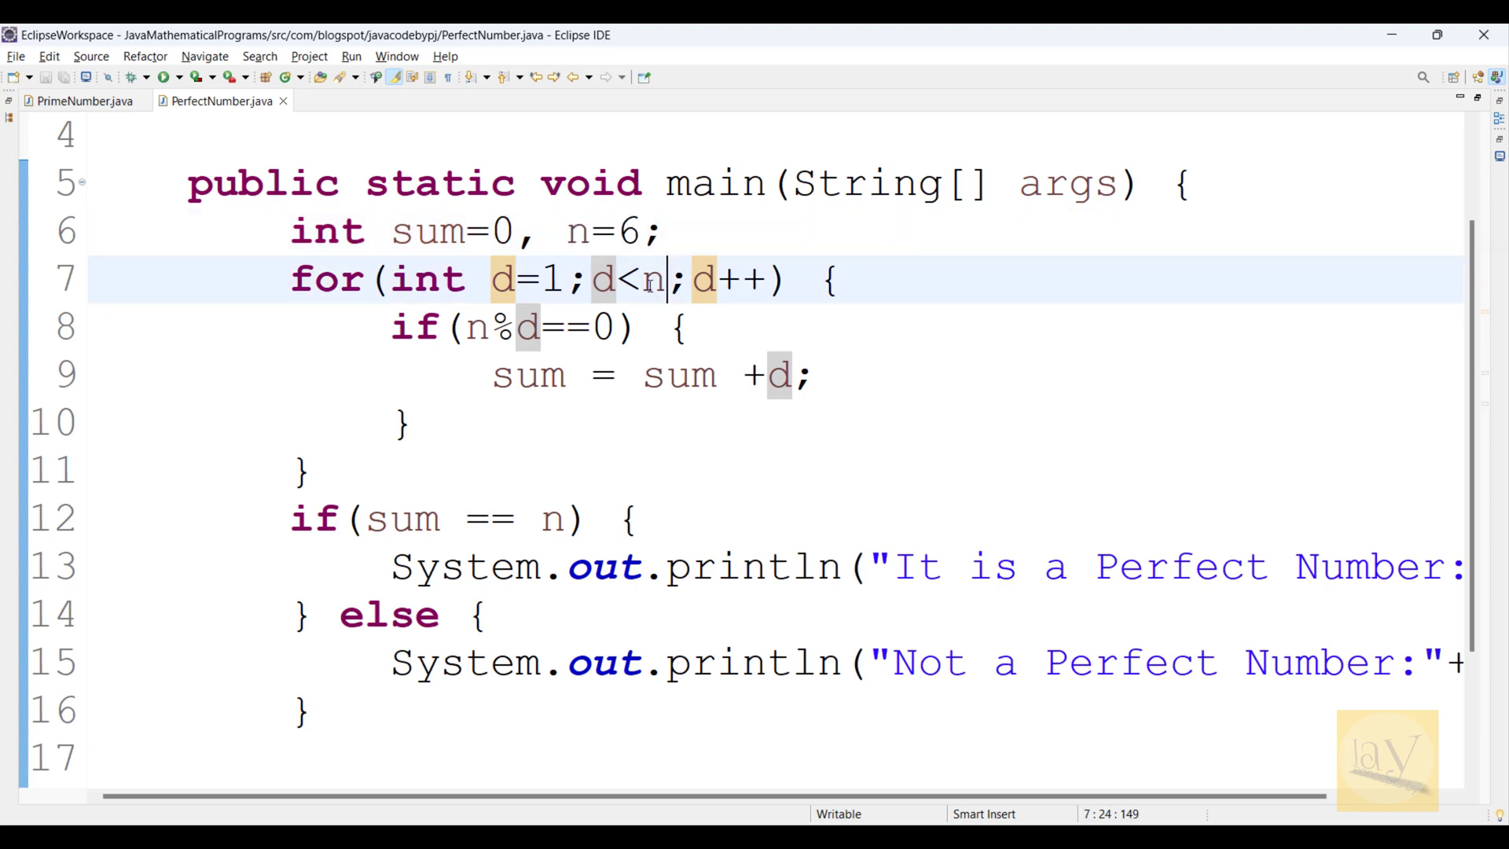
left_click(658, 280)
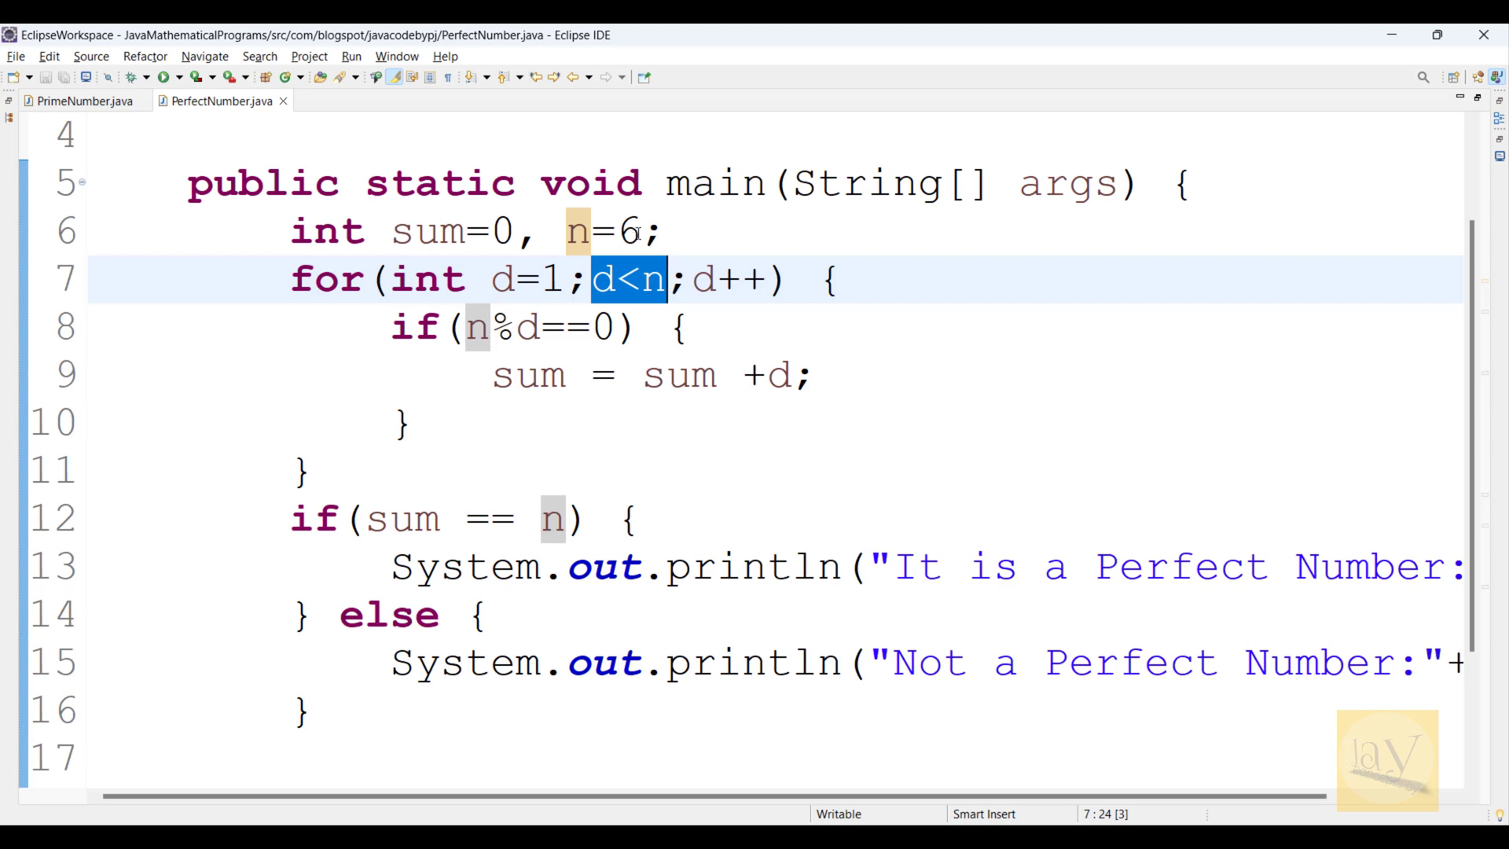
left_click(616, 279)
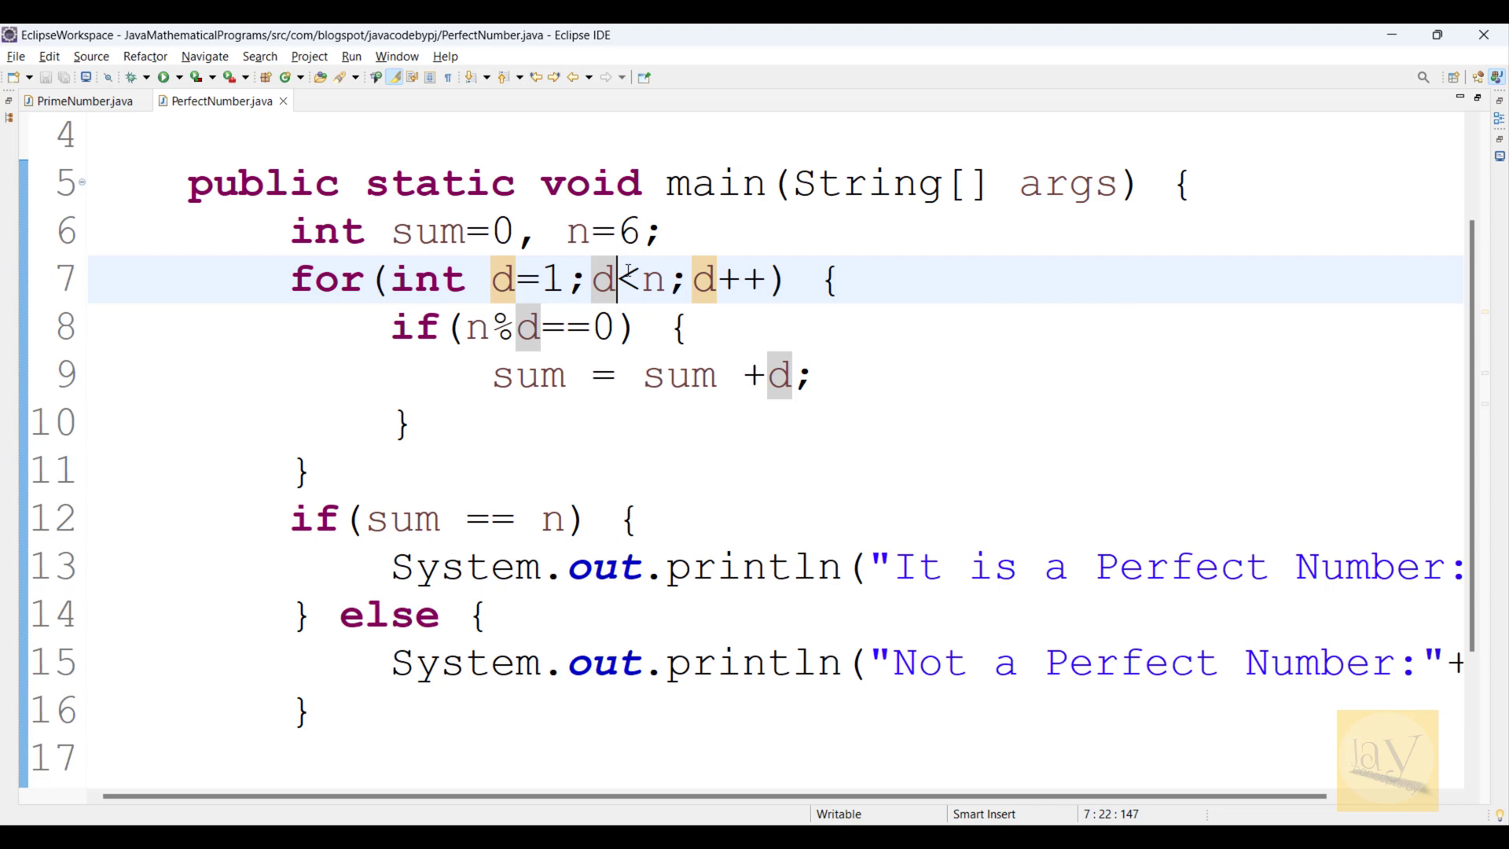
left_click(635, 327)
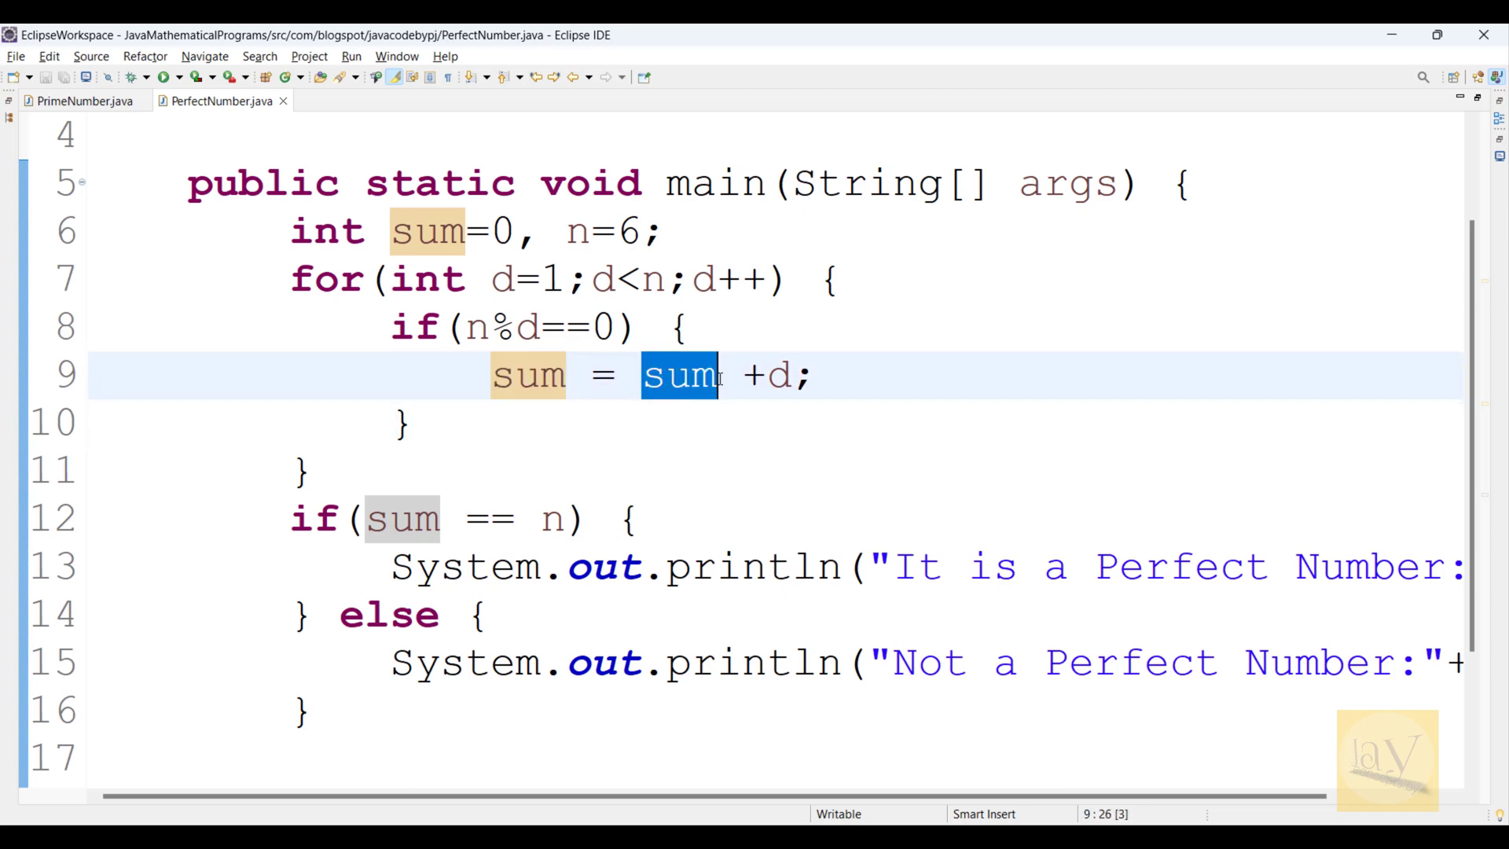
Step: Review the if/else perfect-number check, read the console result for 6, and close the Console view
left_click(690, 427)
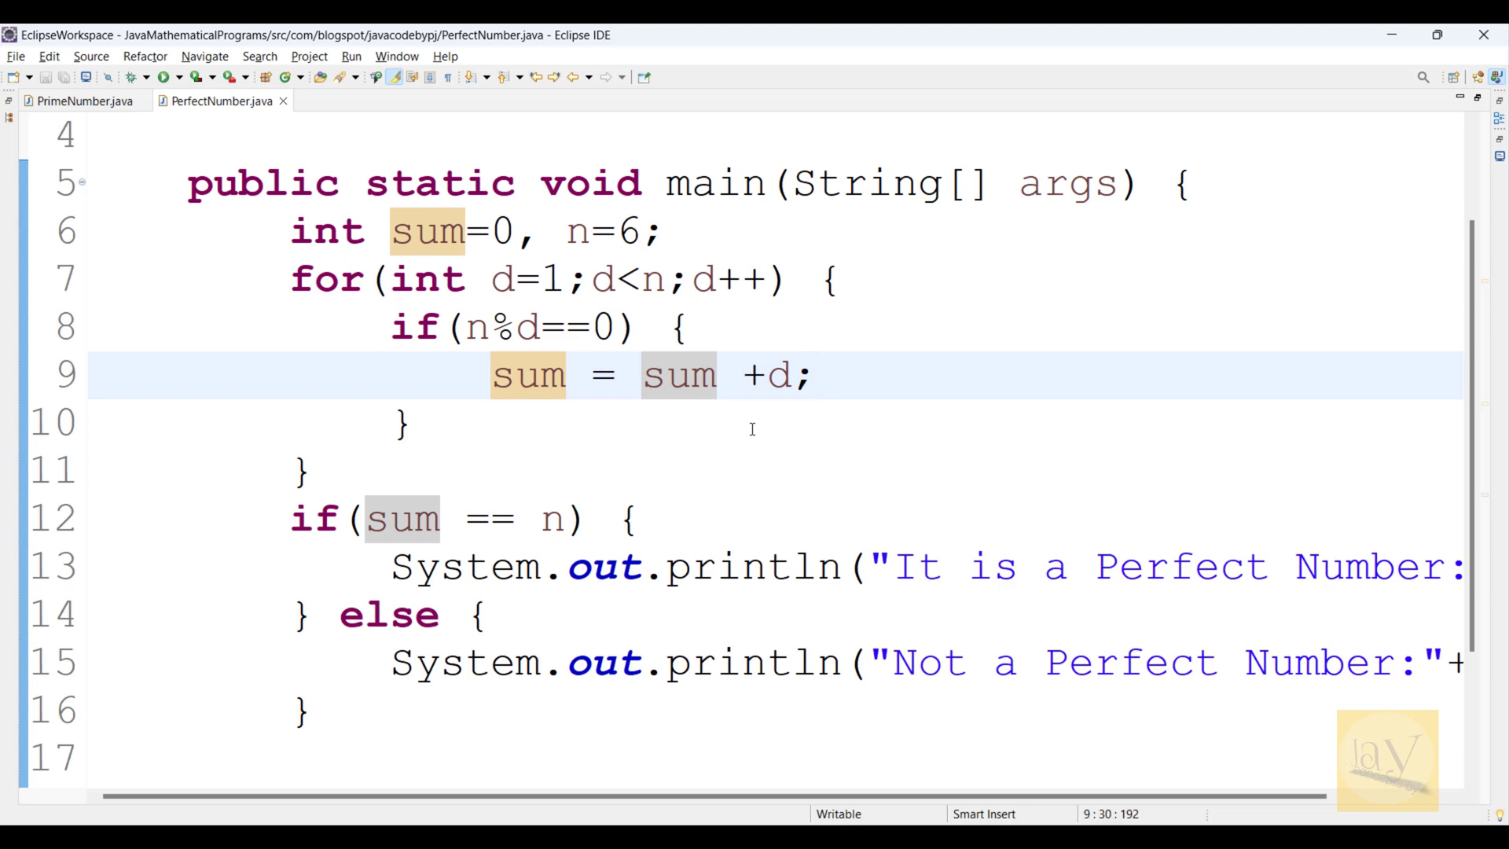
left_click(815, 374)
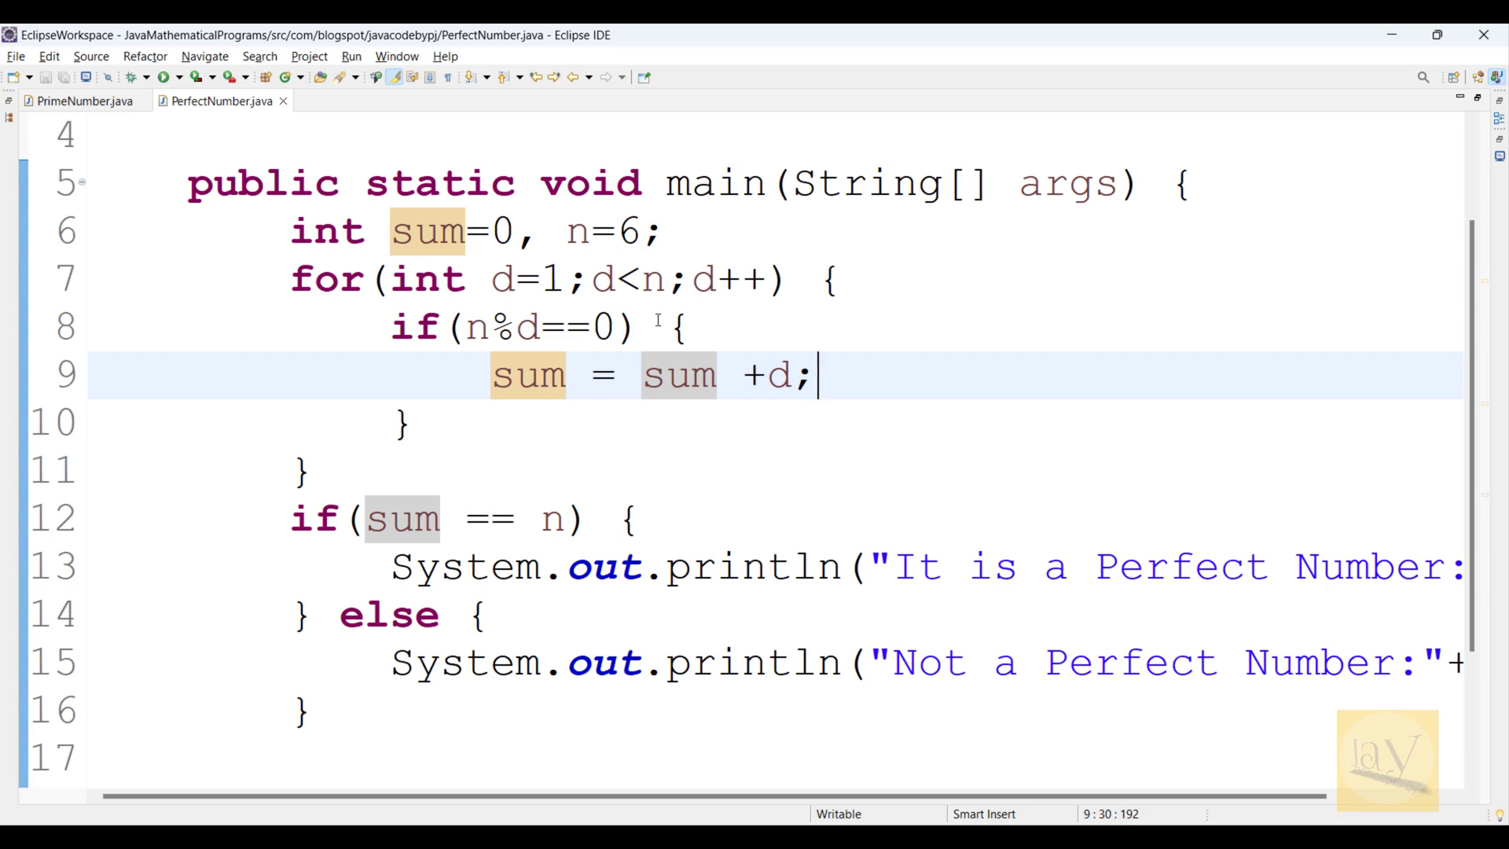
left_click(621, 280)
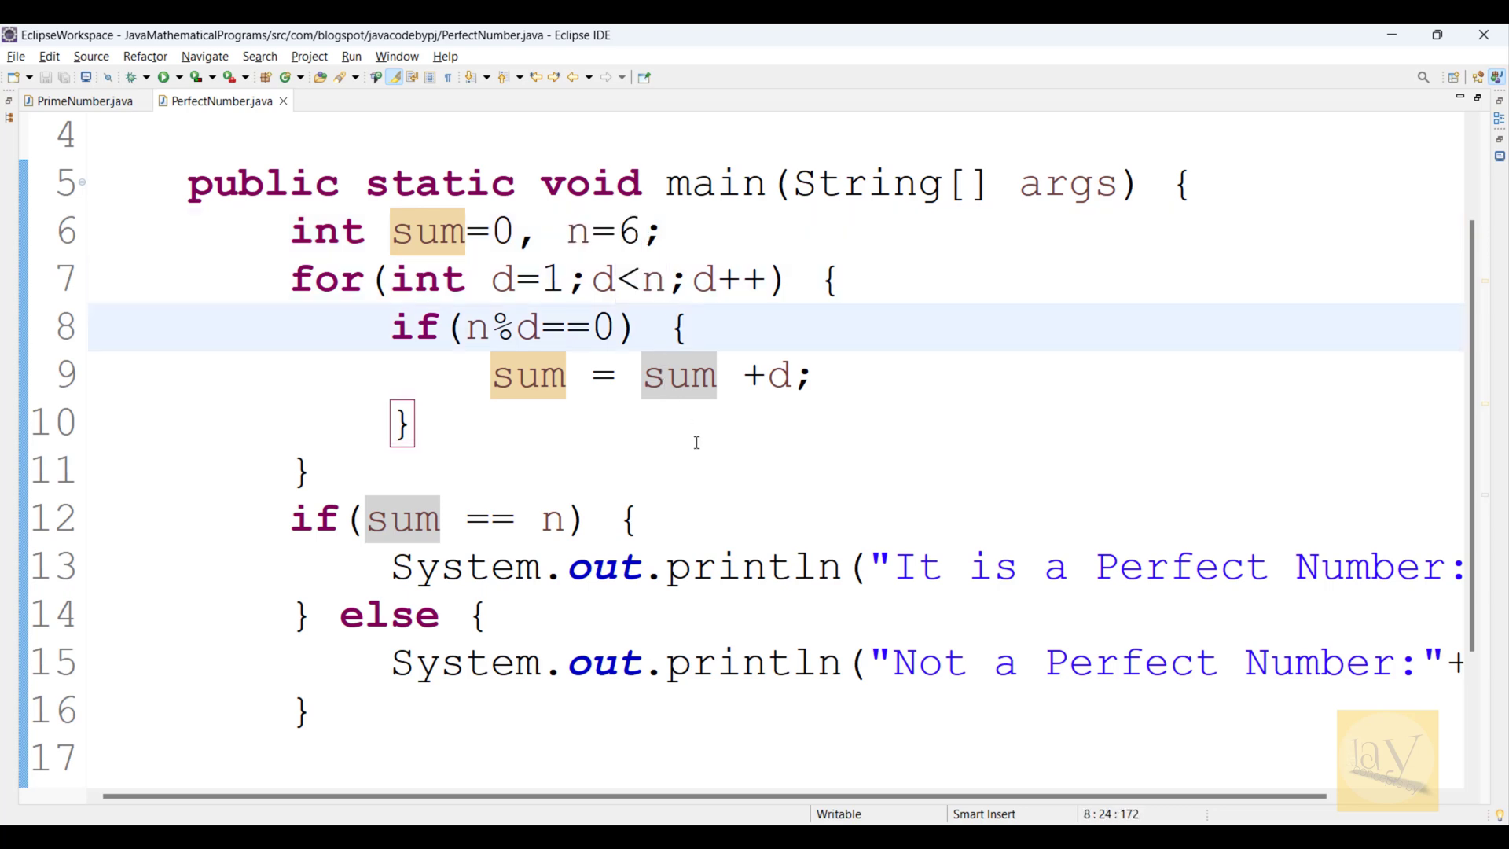
left_click(490, 517)
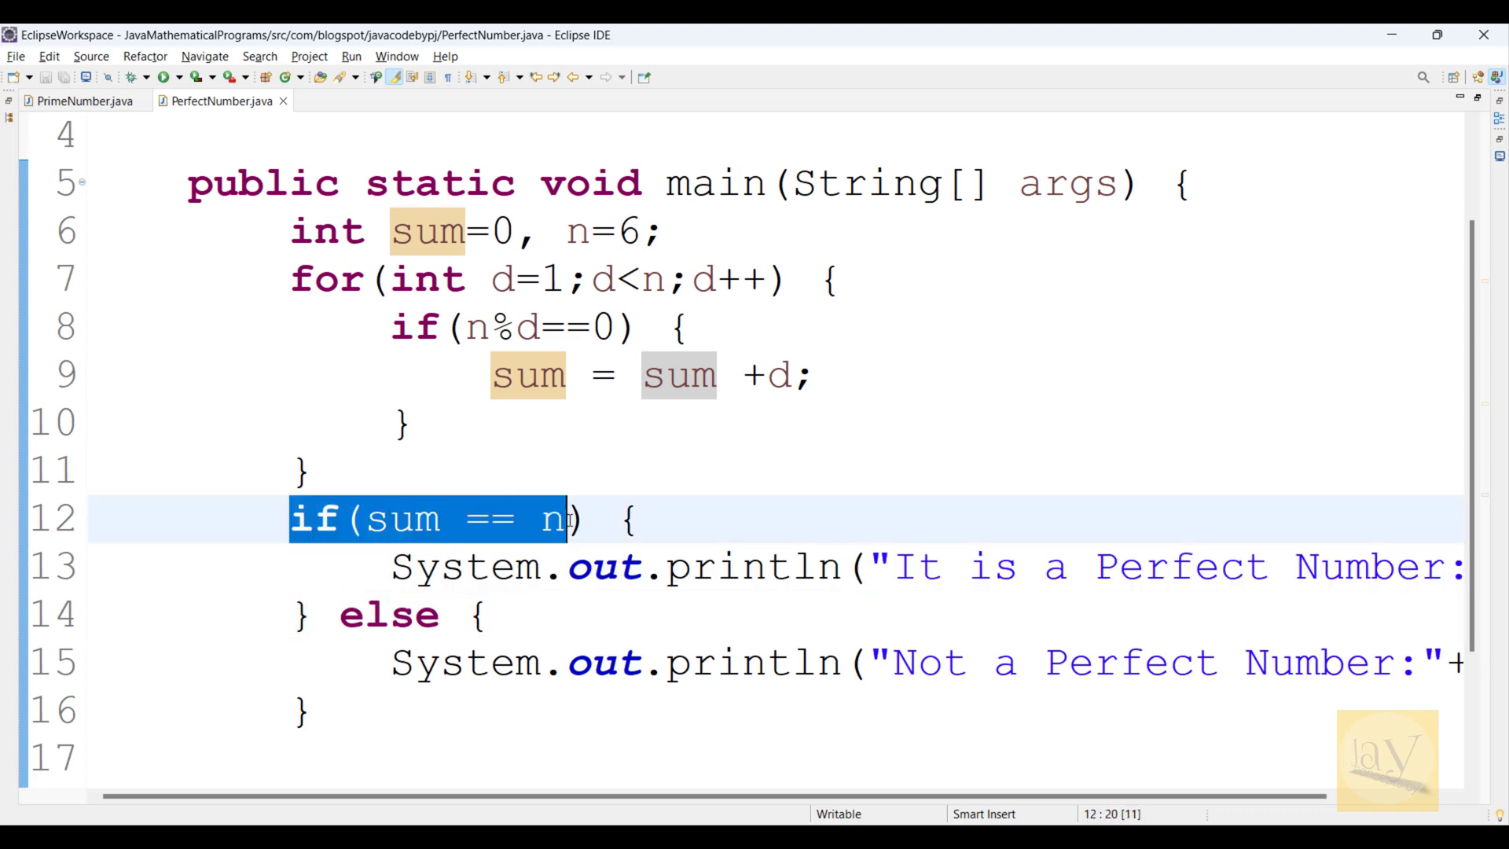
double_click(391, 517)
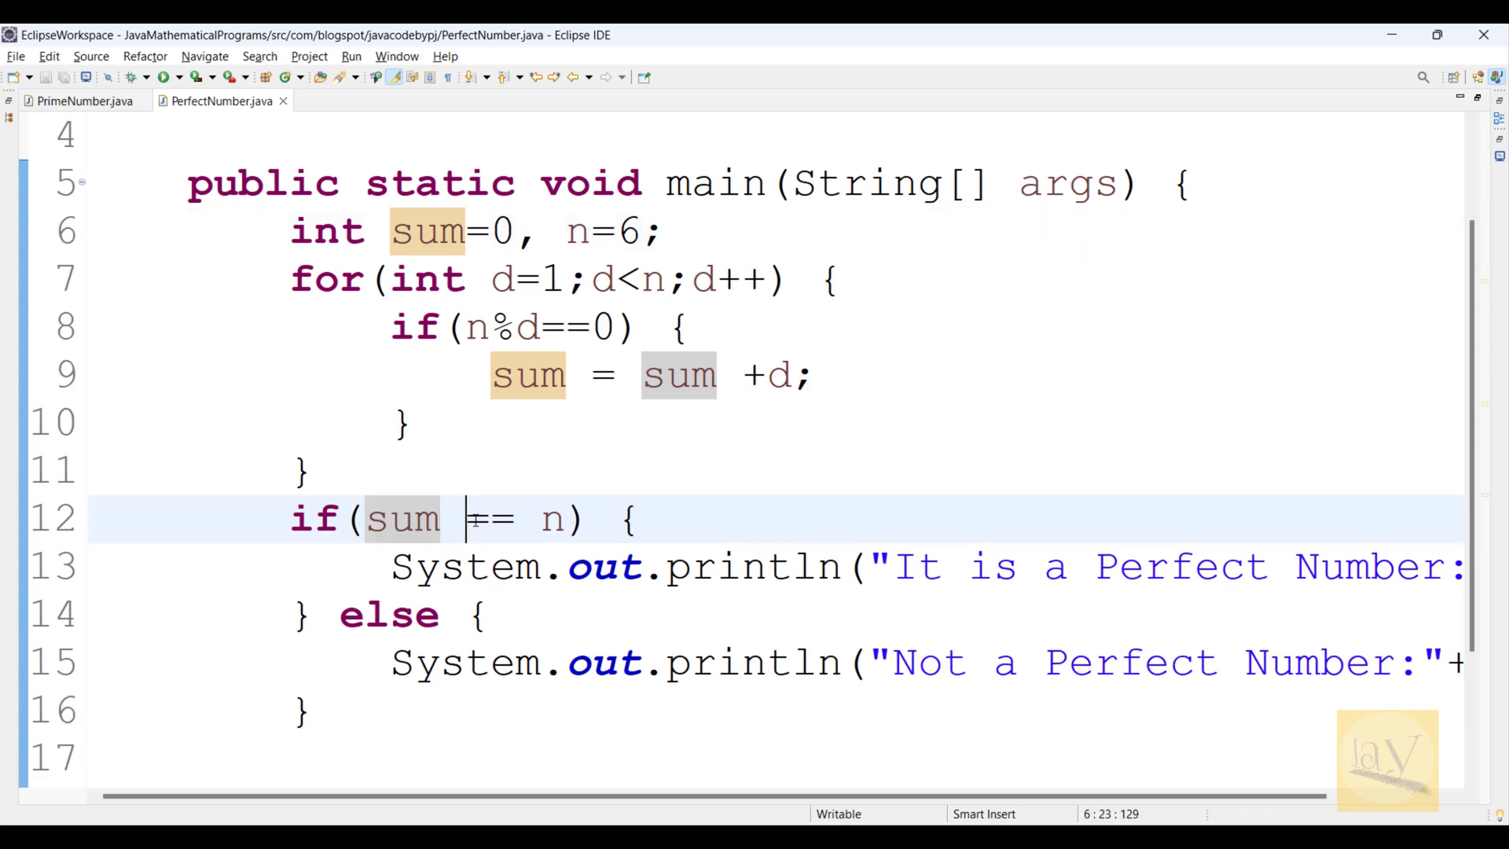
left_click_drag(471, 518, 567, 518)
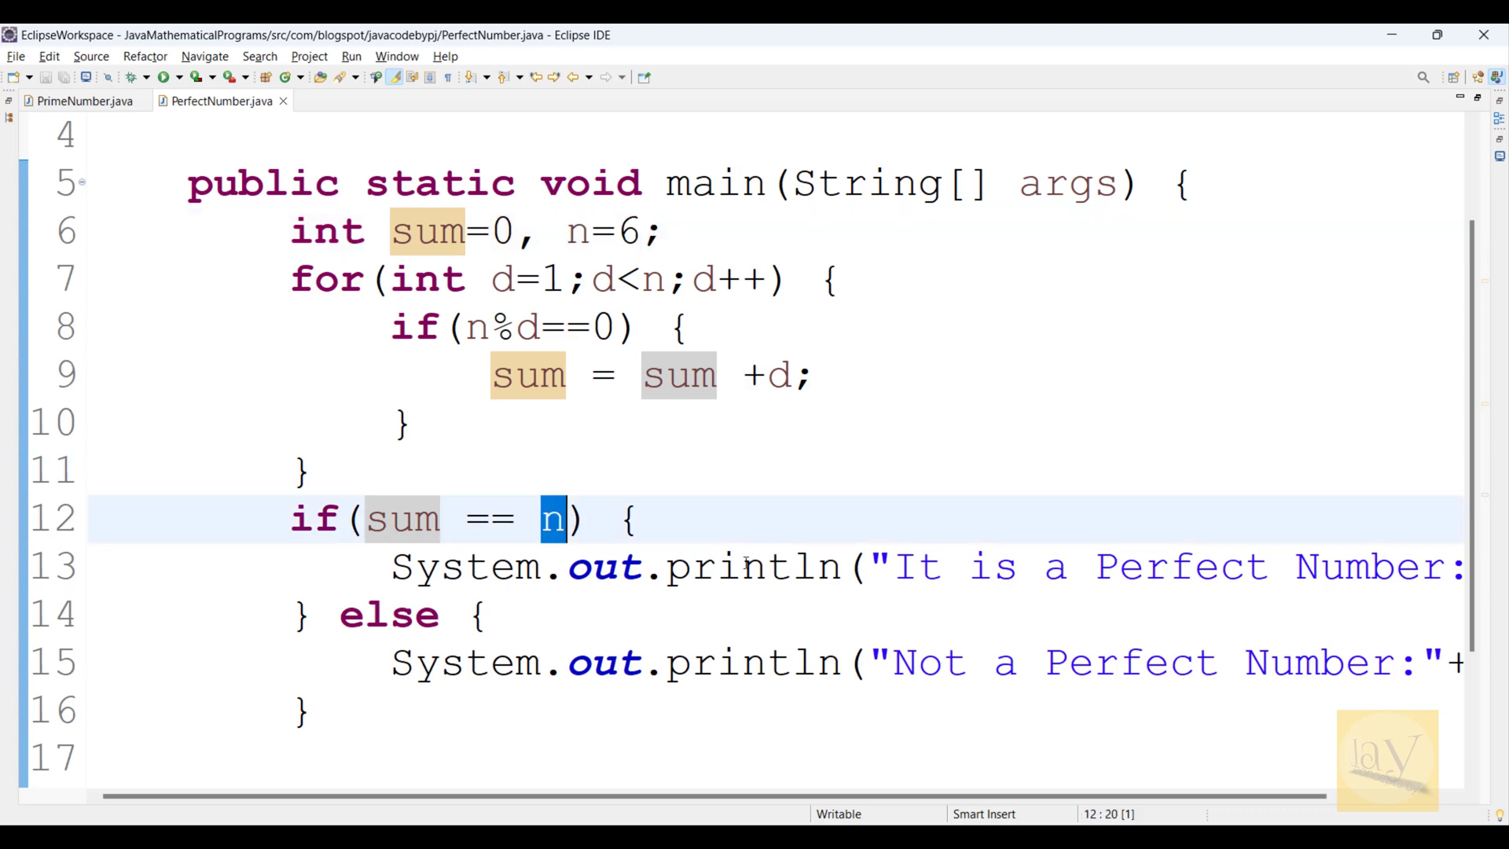
scroll("right", 3)
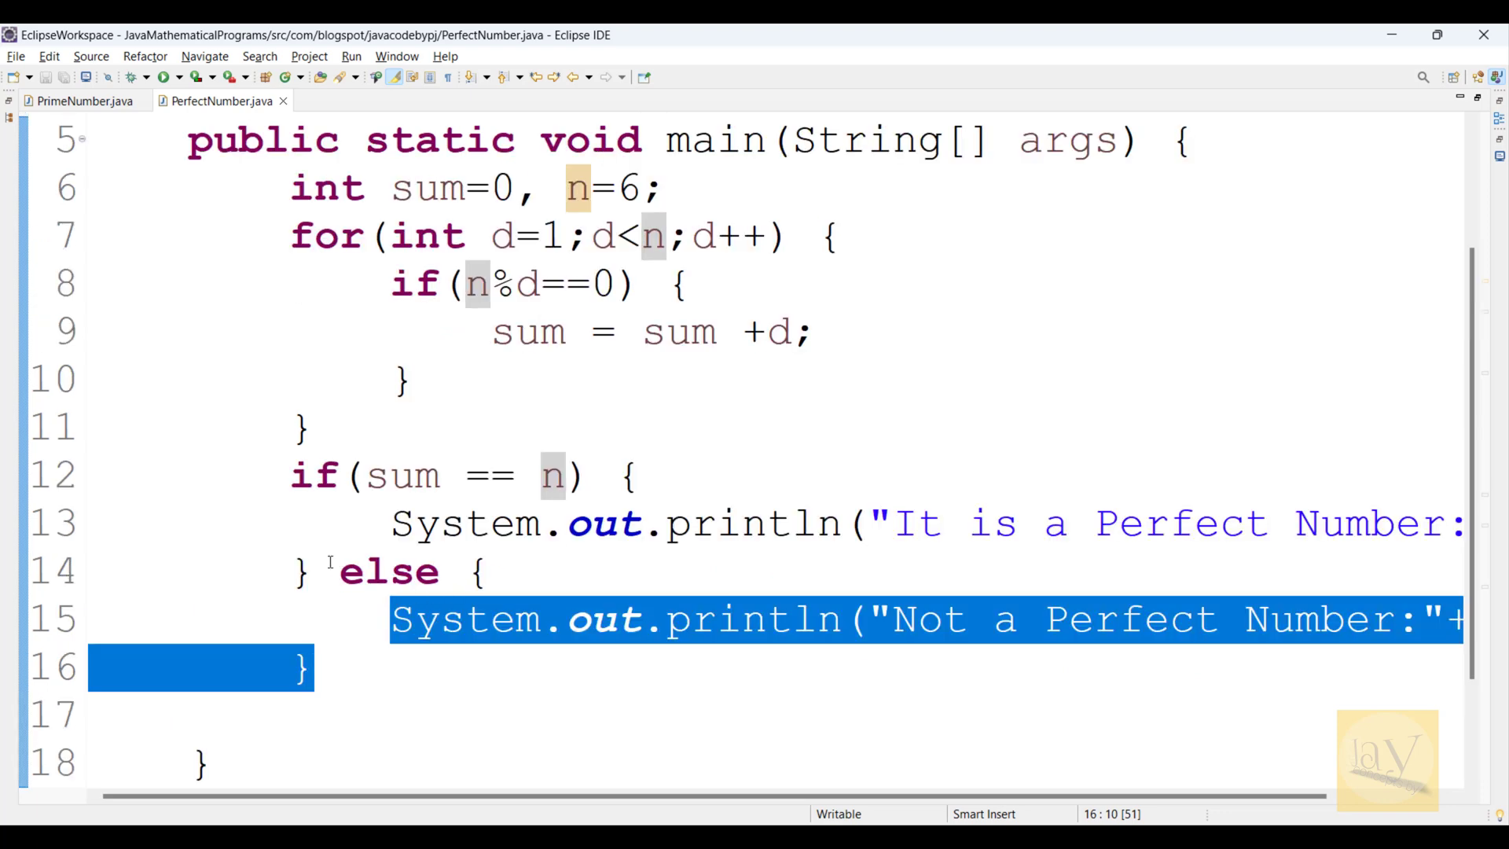
left_click(294, 475)
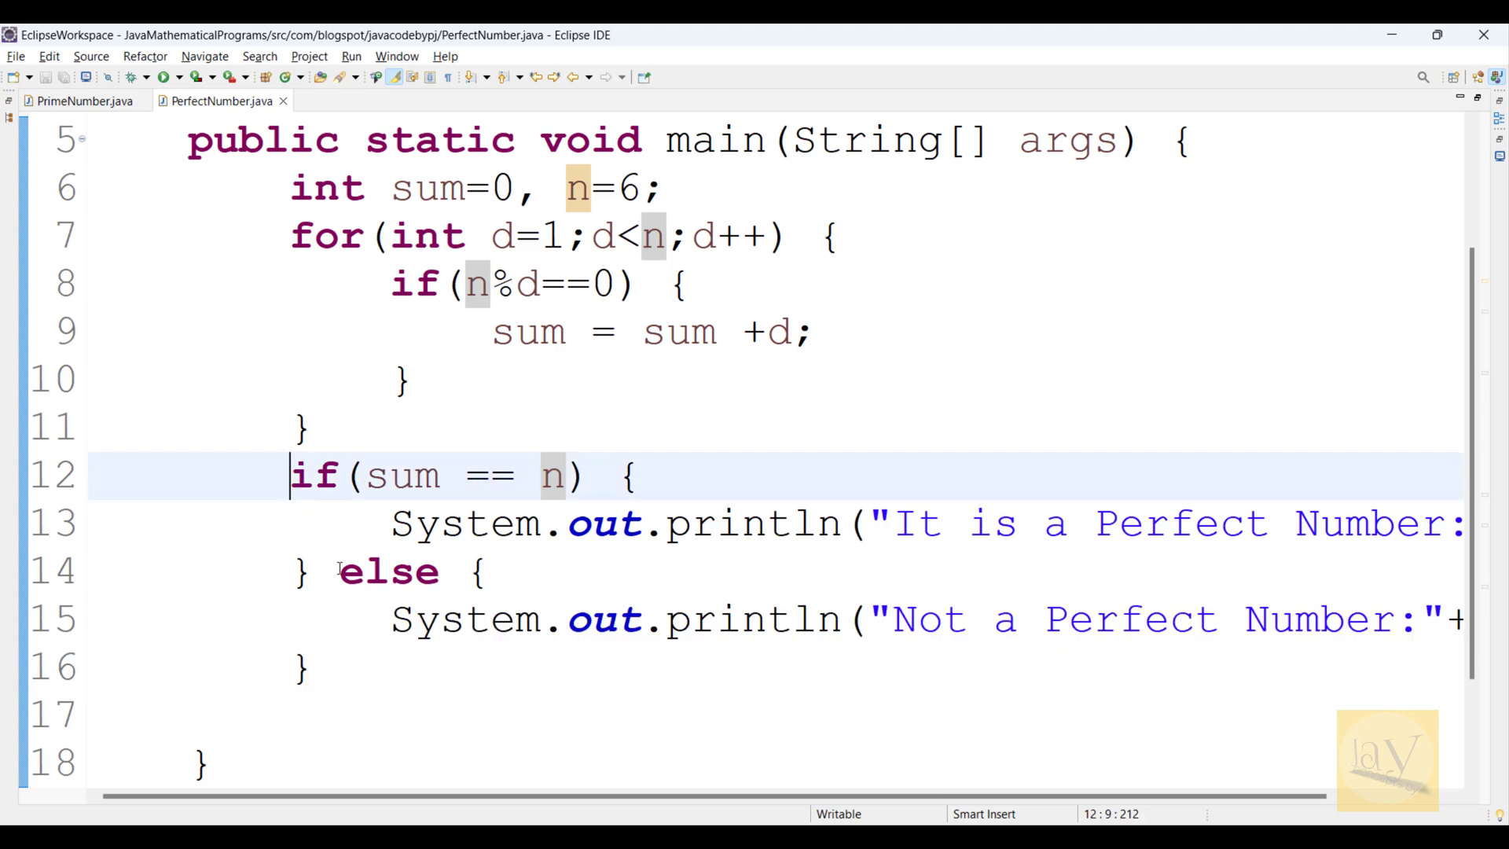
left_click(346, 571)
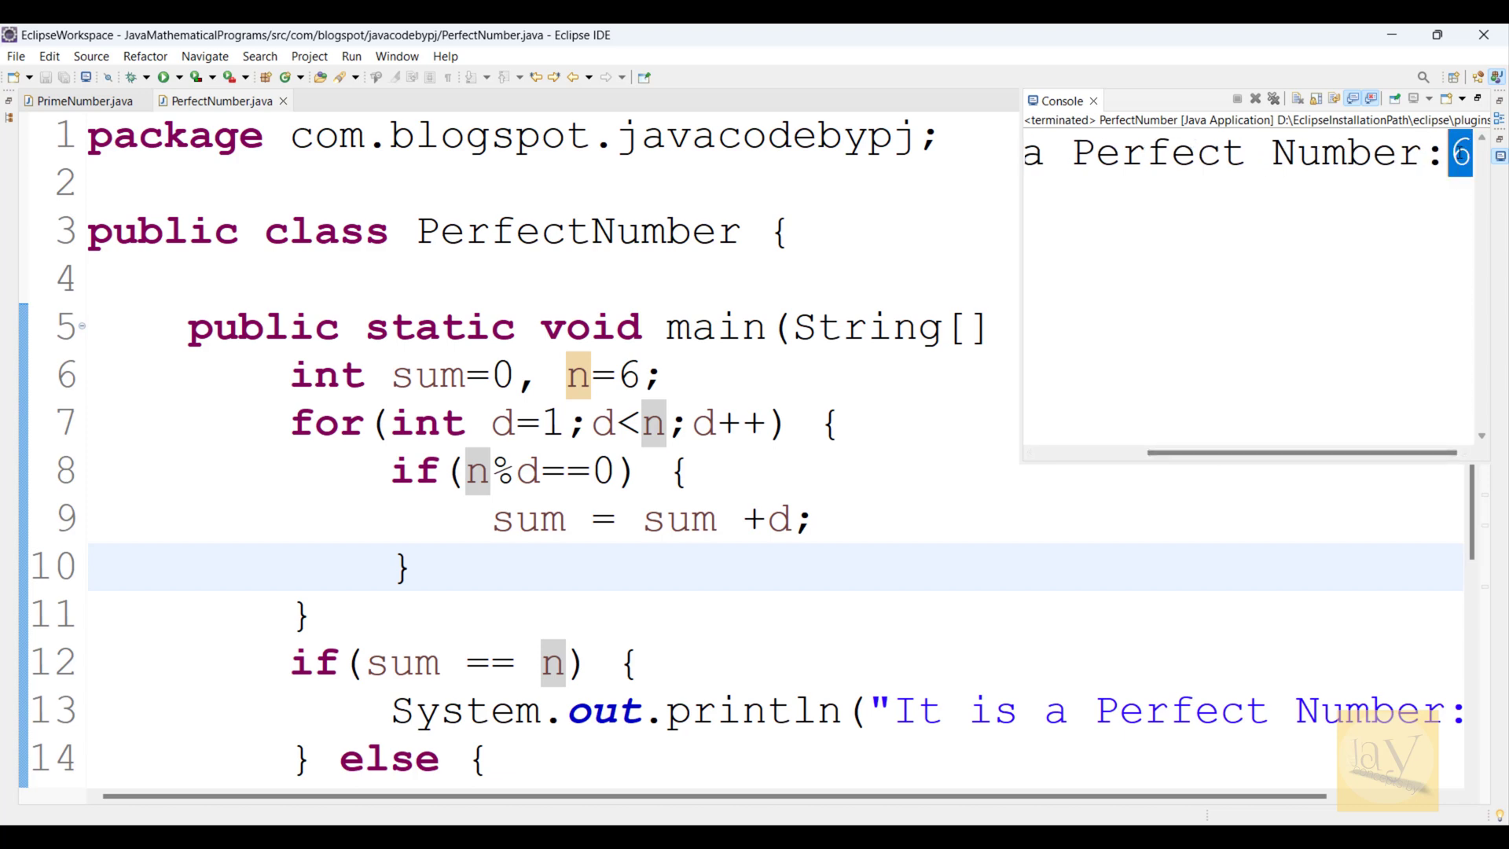
mouse_move(1205, 426)
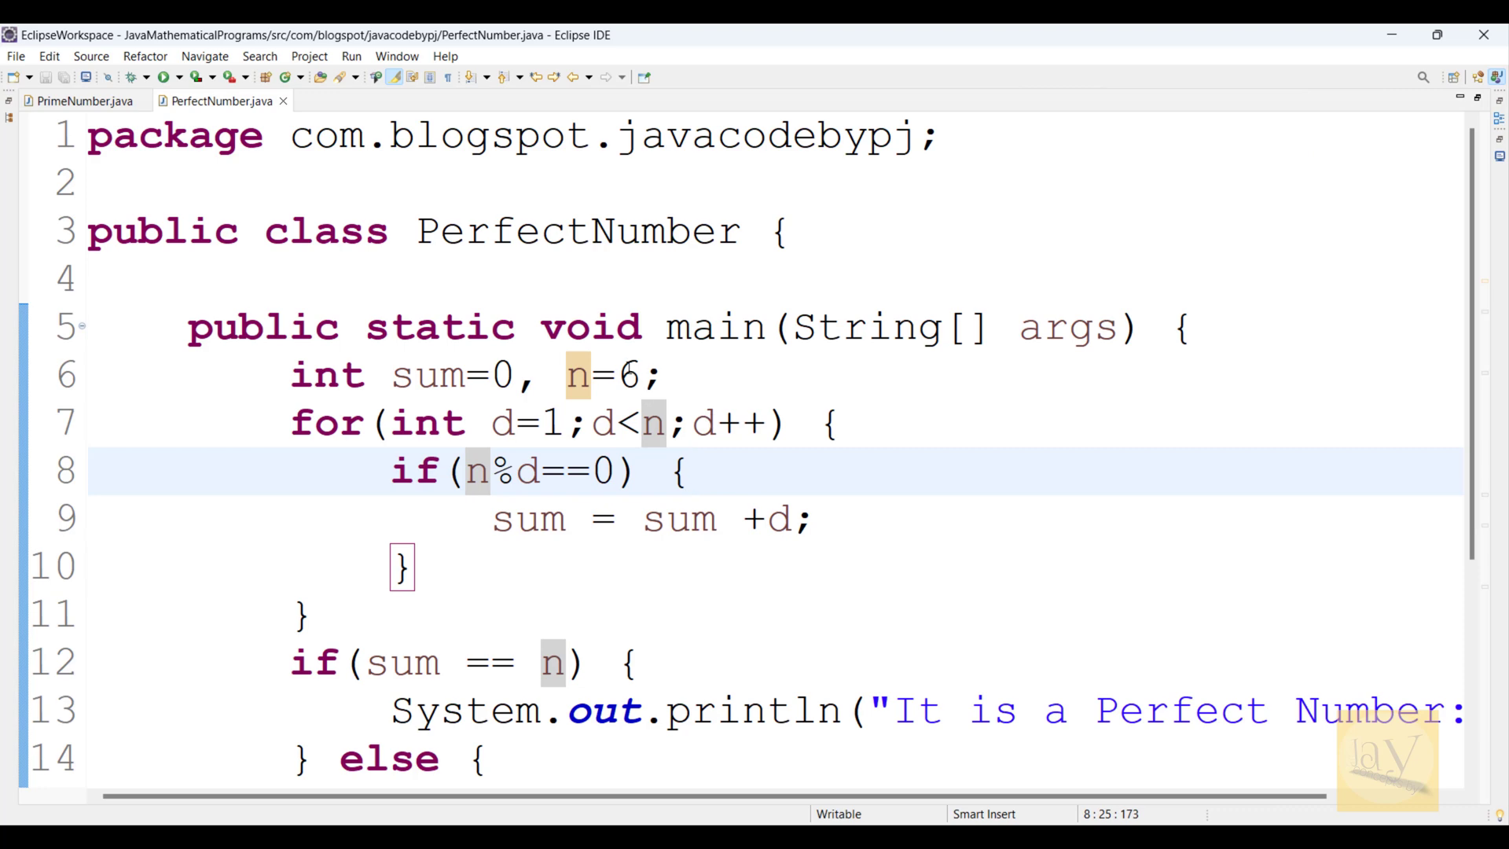
Step: Set n=28, save and run so the console reports 28 as a Perfect Number, then return to the editor
type("2")
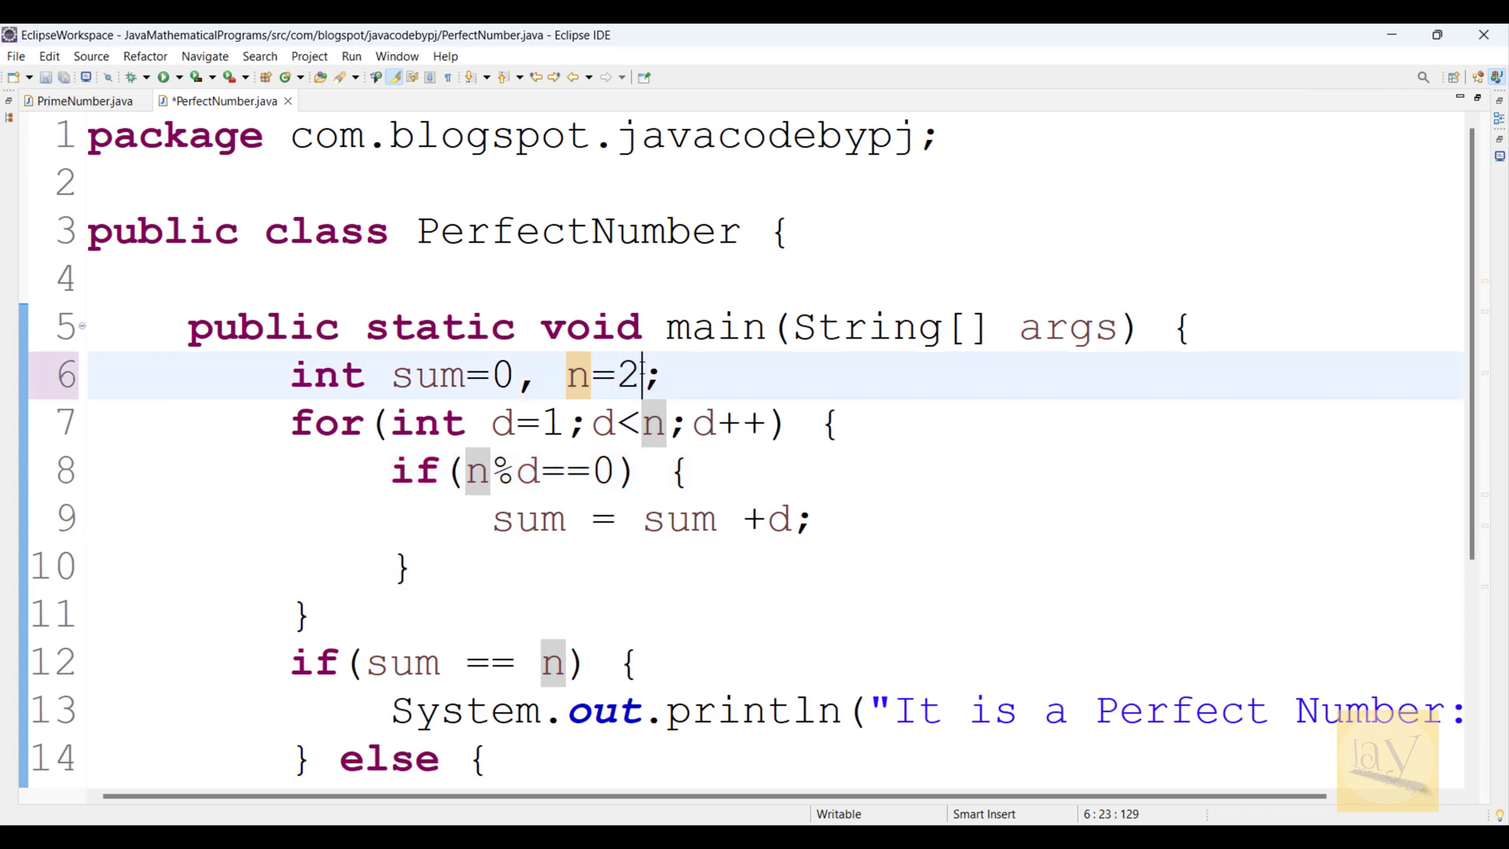
type("8")
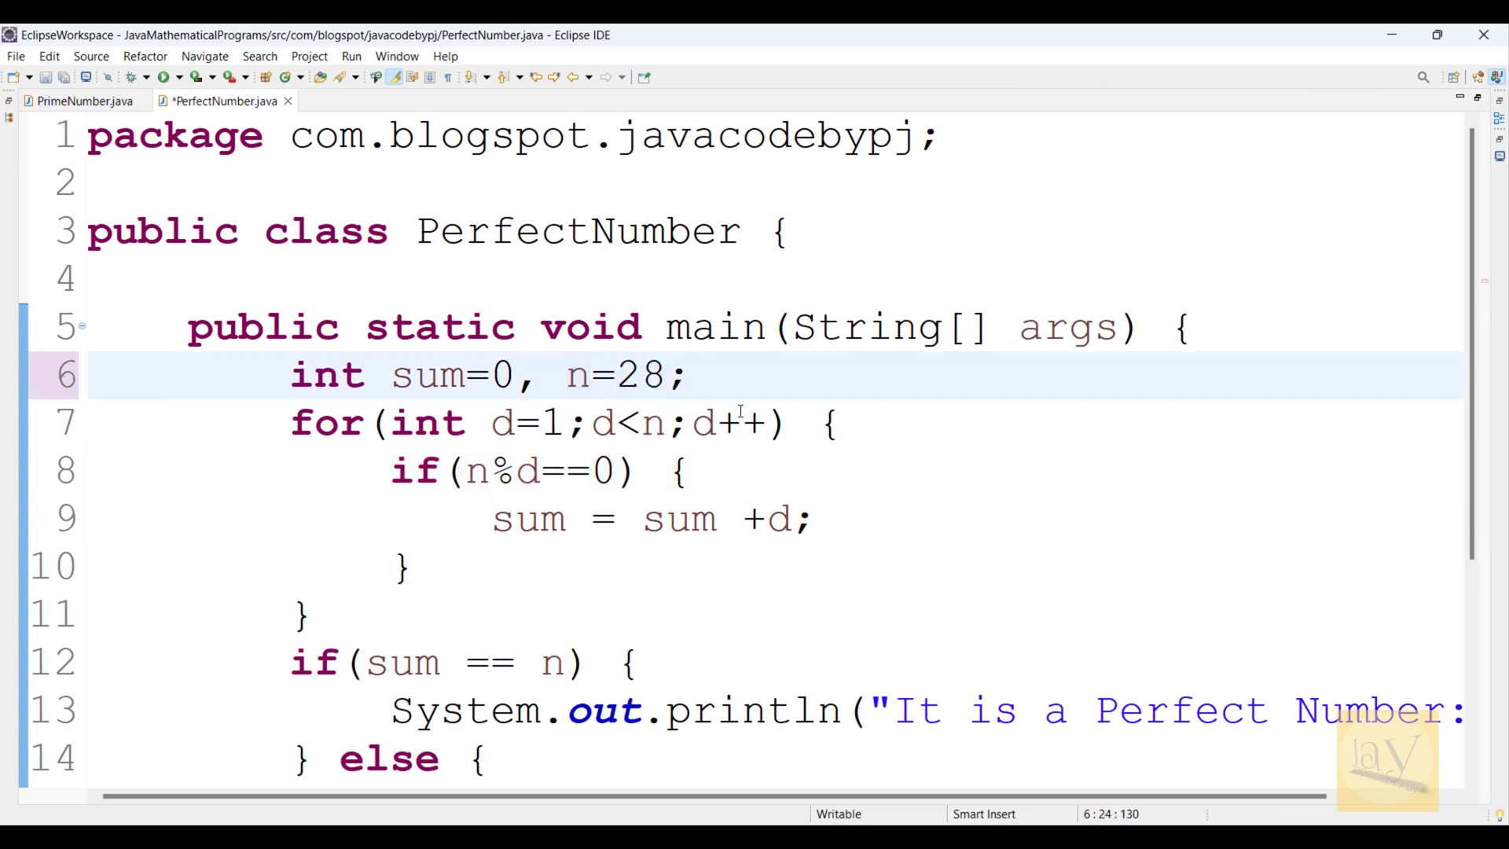
key("ctrl+s")
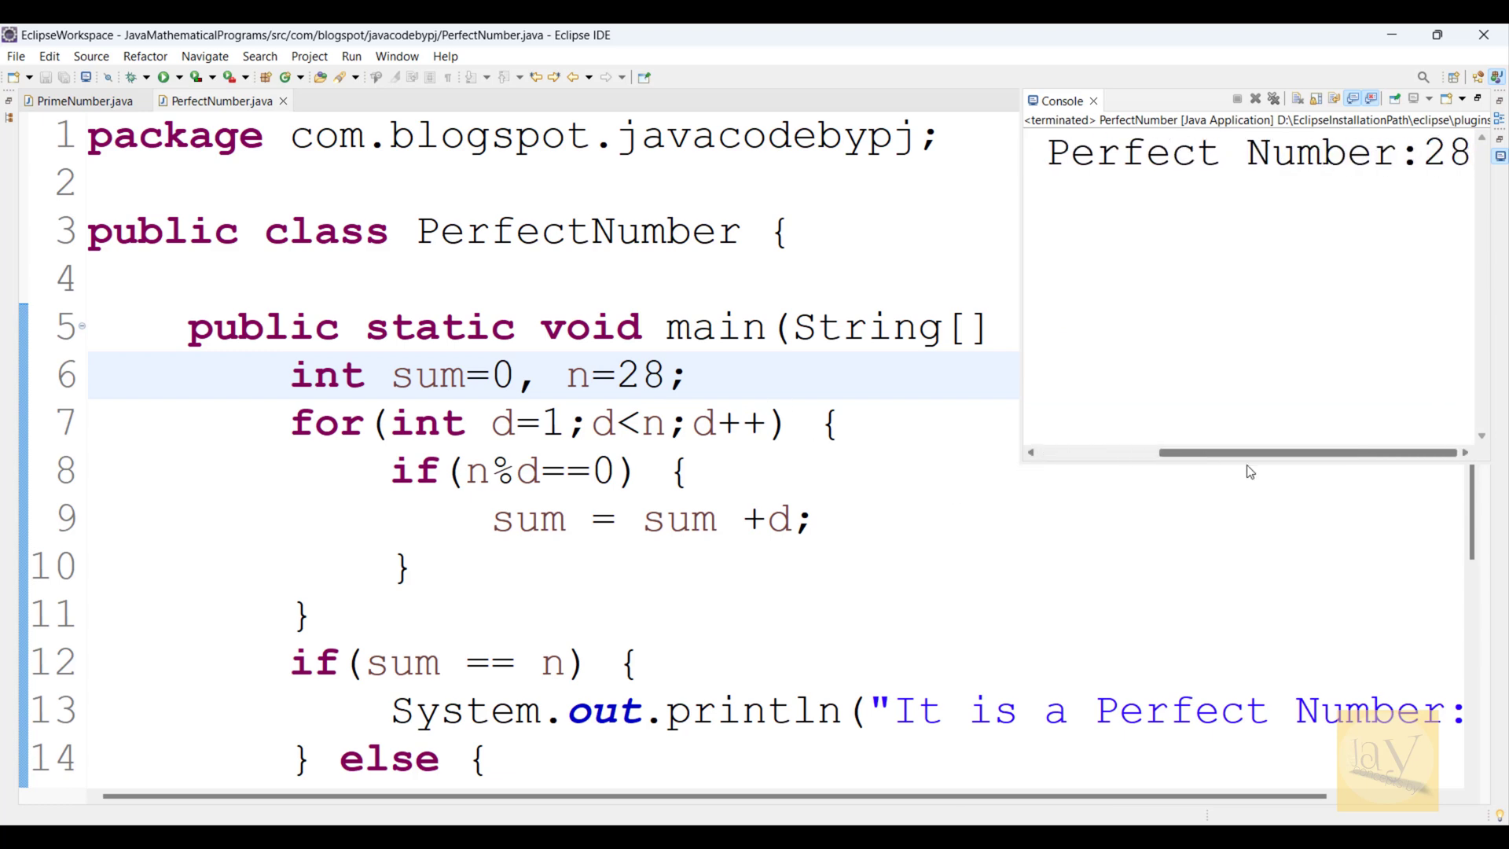
left_click(715, 423)
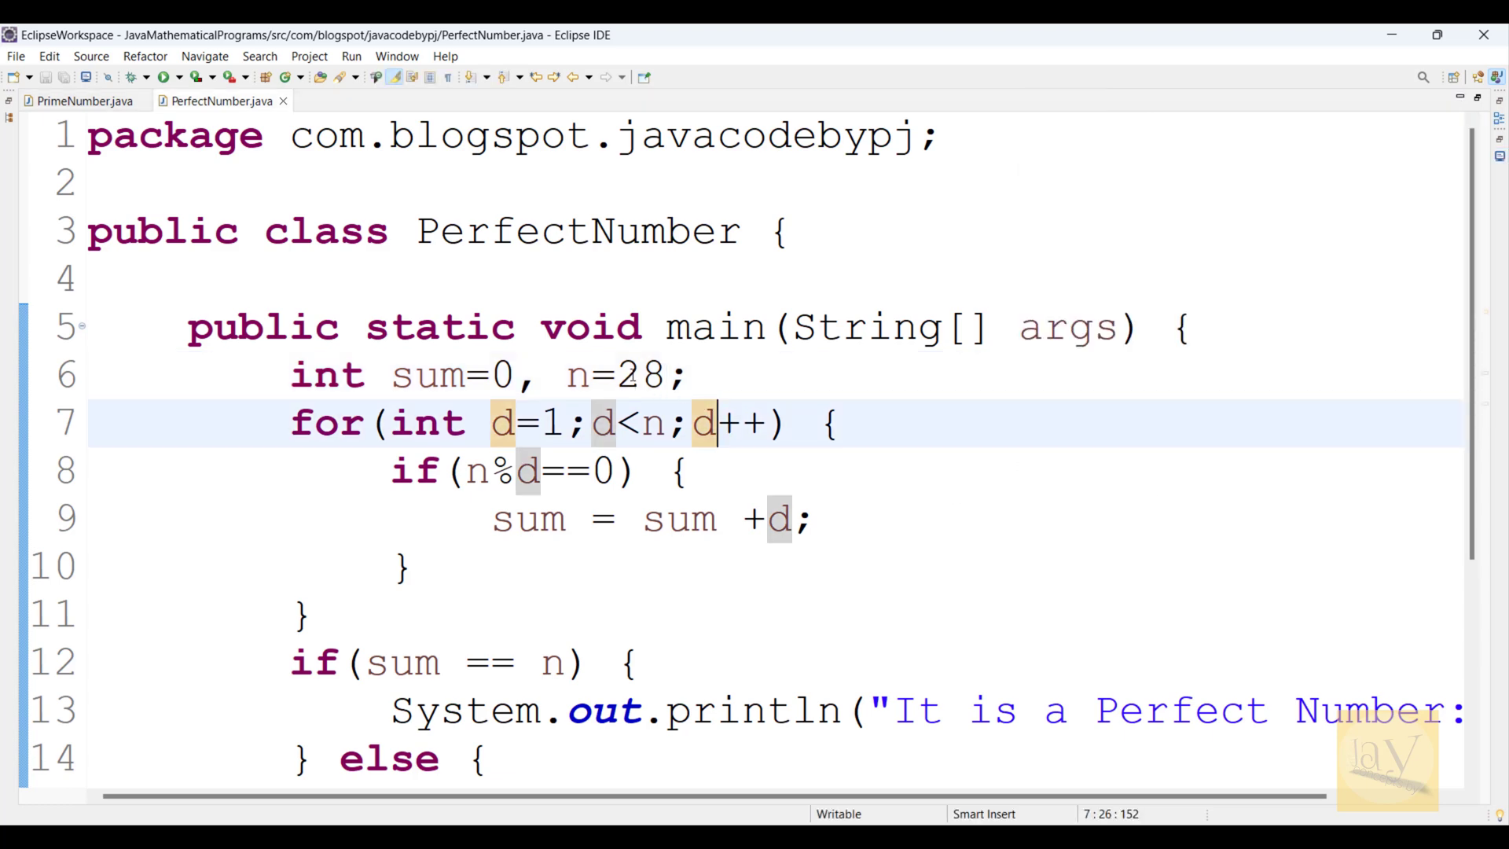
double_click(635, 374)
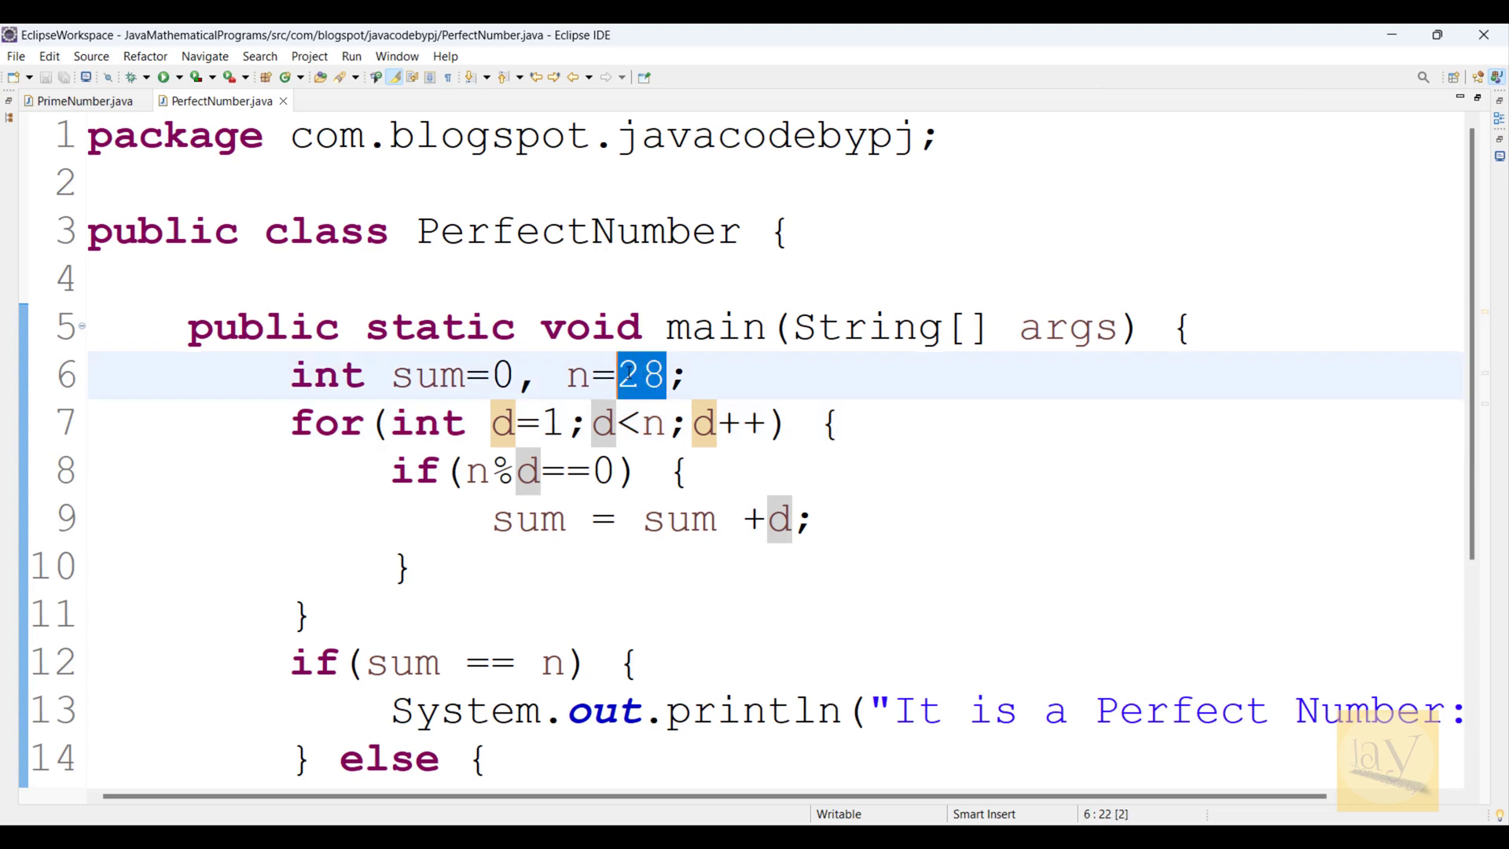
Step: Replace 28 with 5 as the value of n and save the program from the toolbar
type("1")
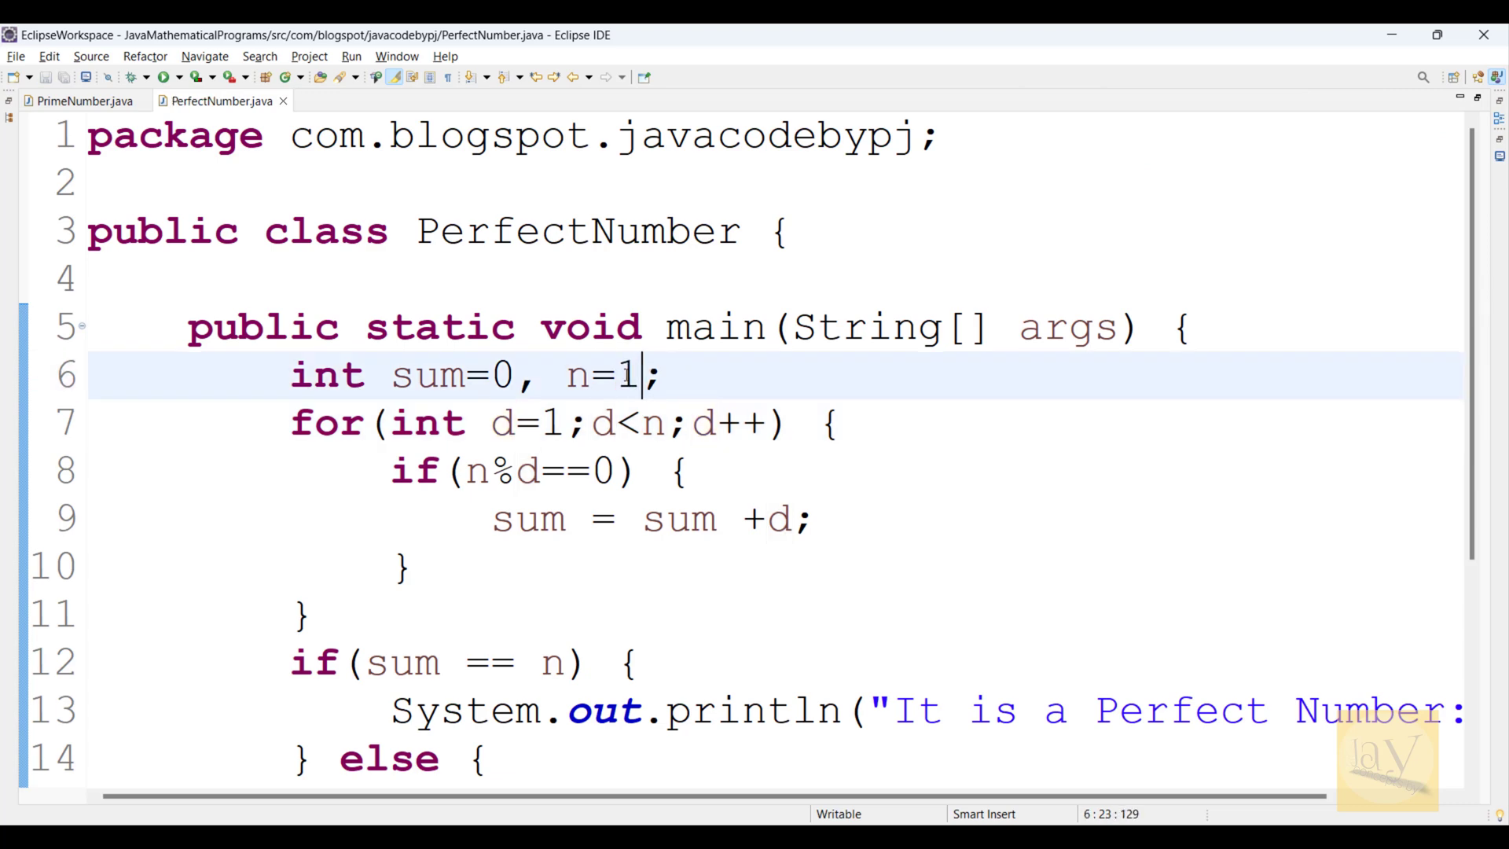
left_click(163, 77)
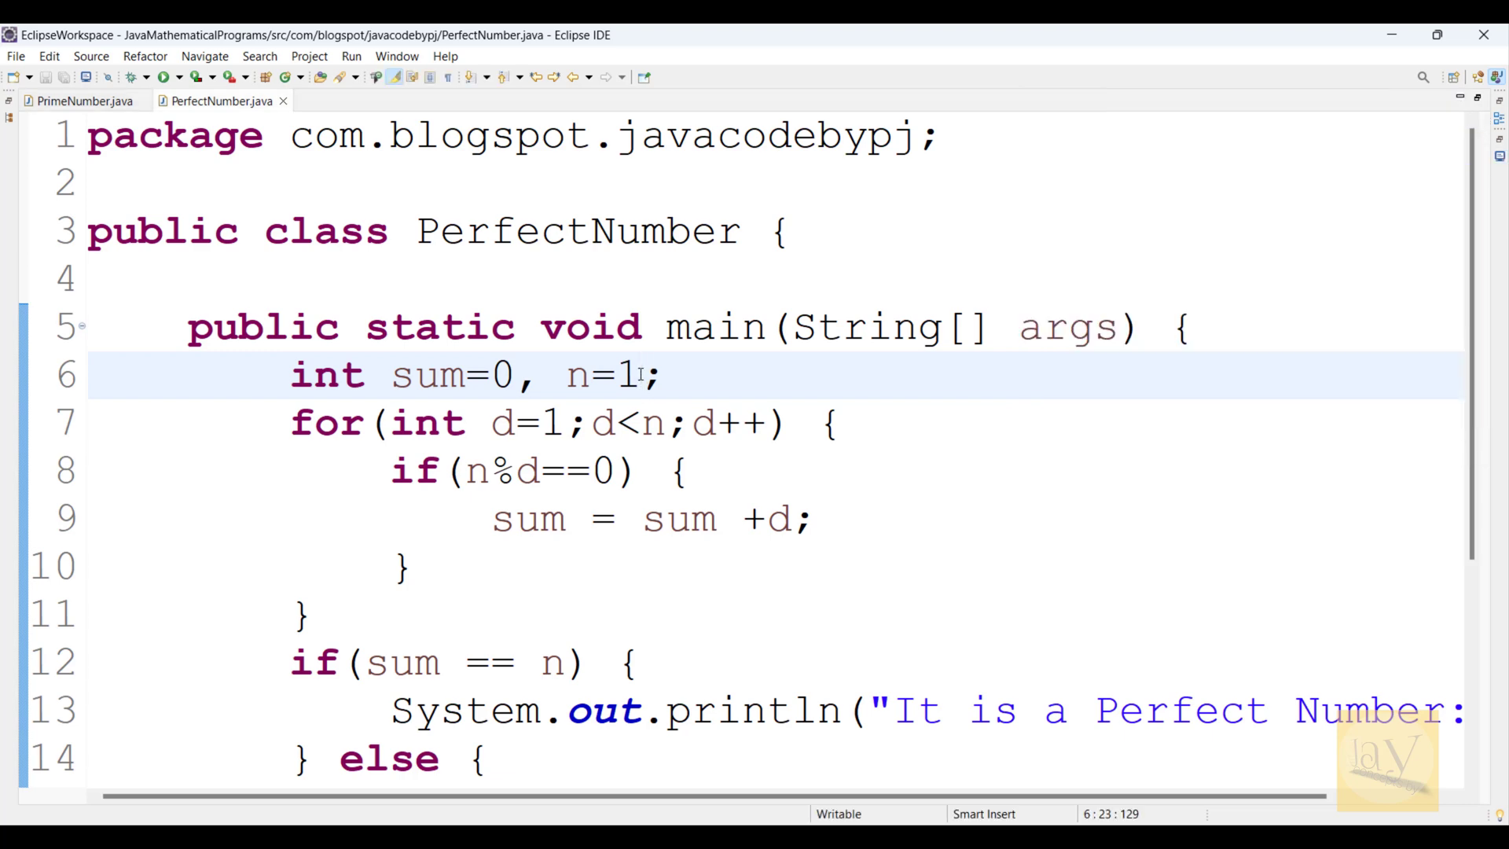
type("5")
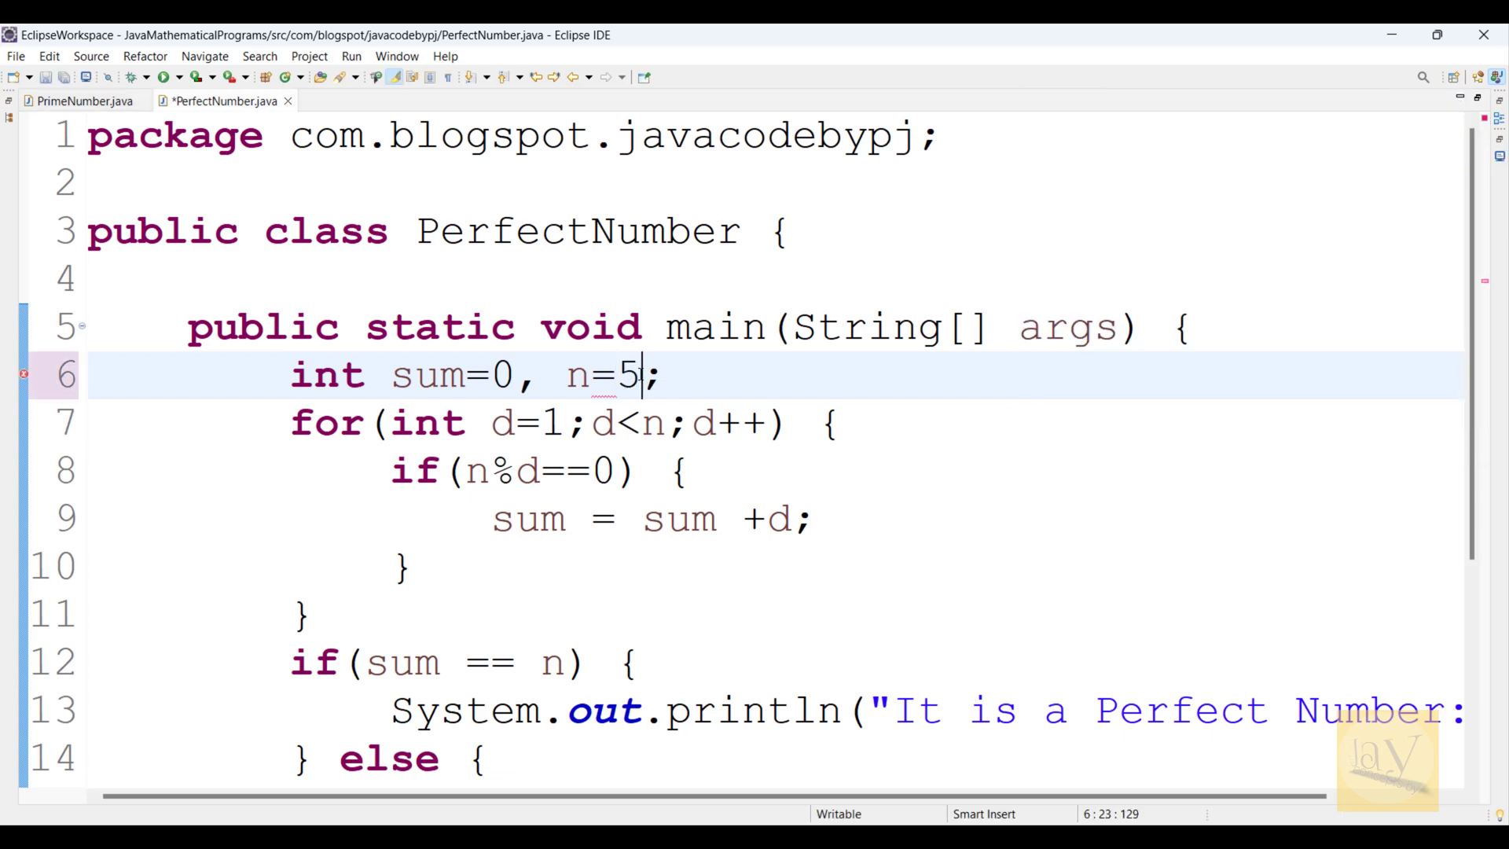
left_click(170, 77)
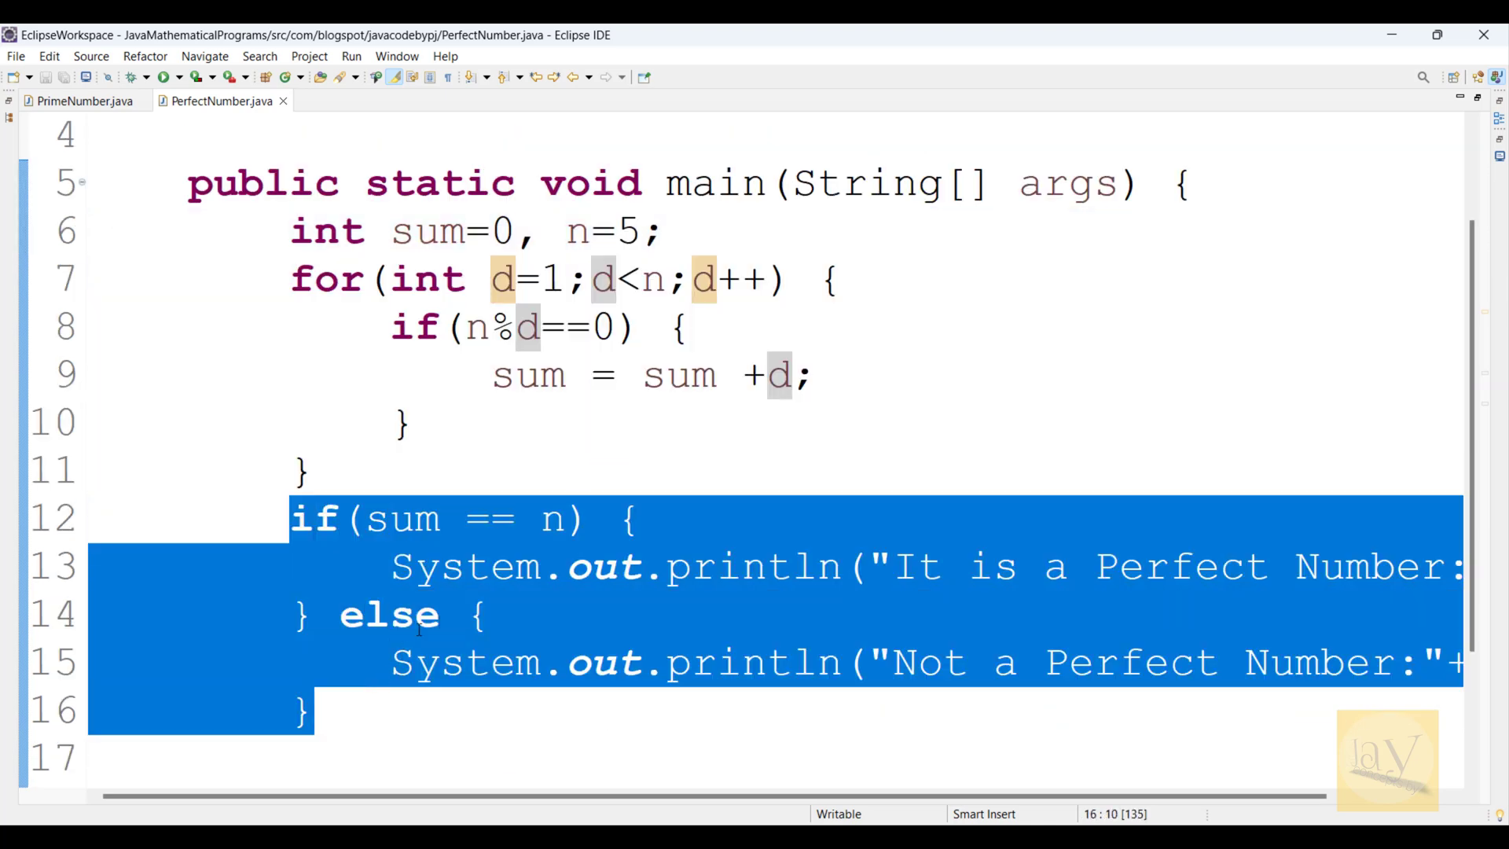
scroll("down", 3)
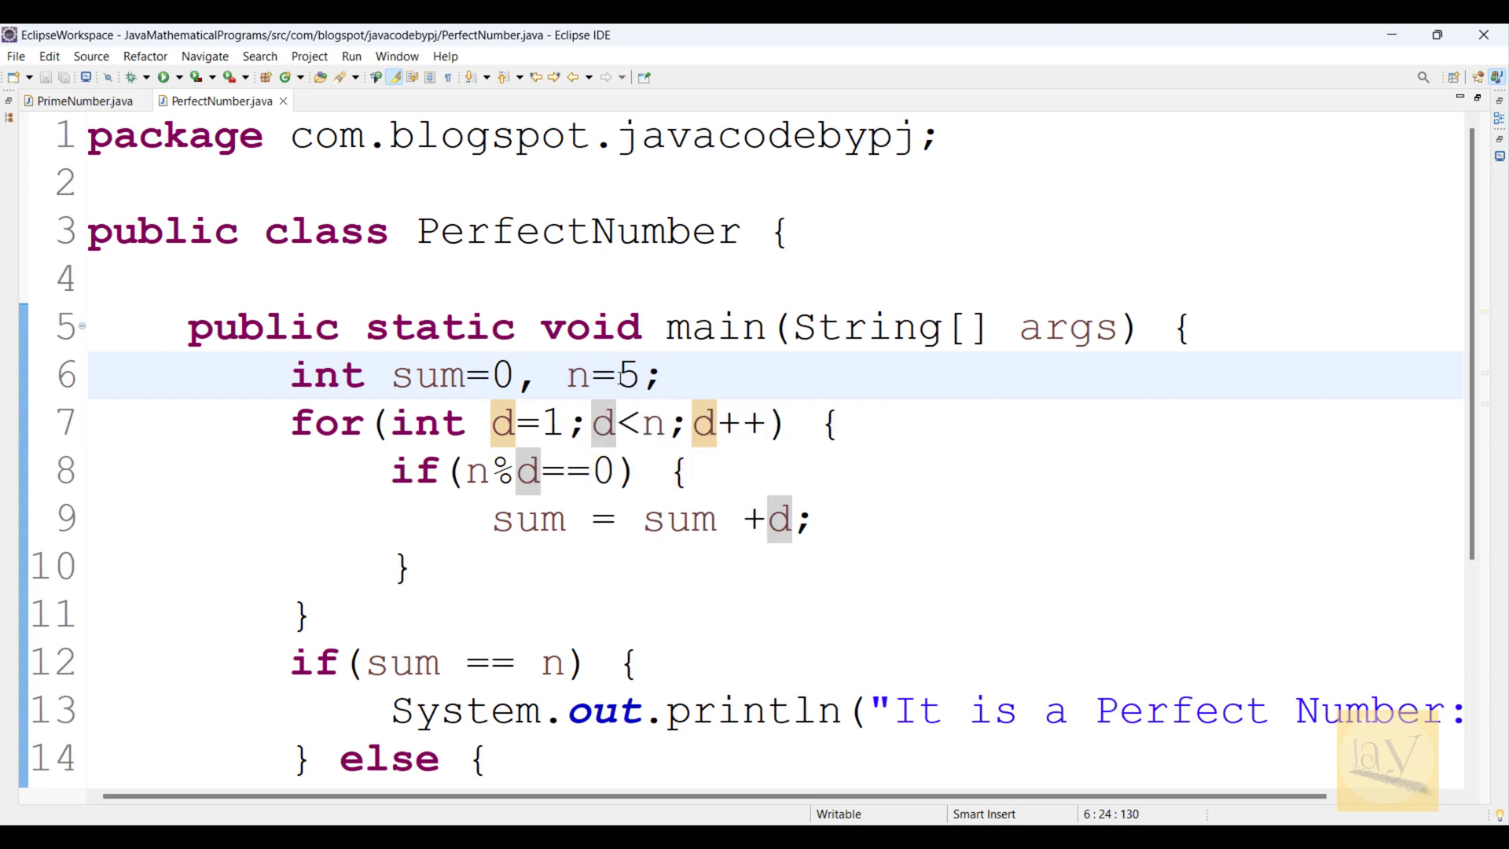
Step: Set n back to 28, save with Ctrl+S and run so the console reports a Perfect Number
left_click(667, 374)
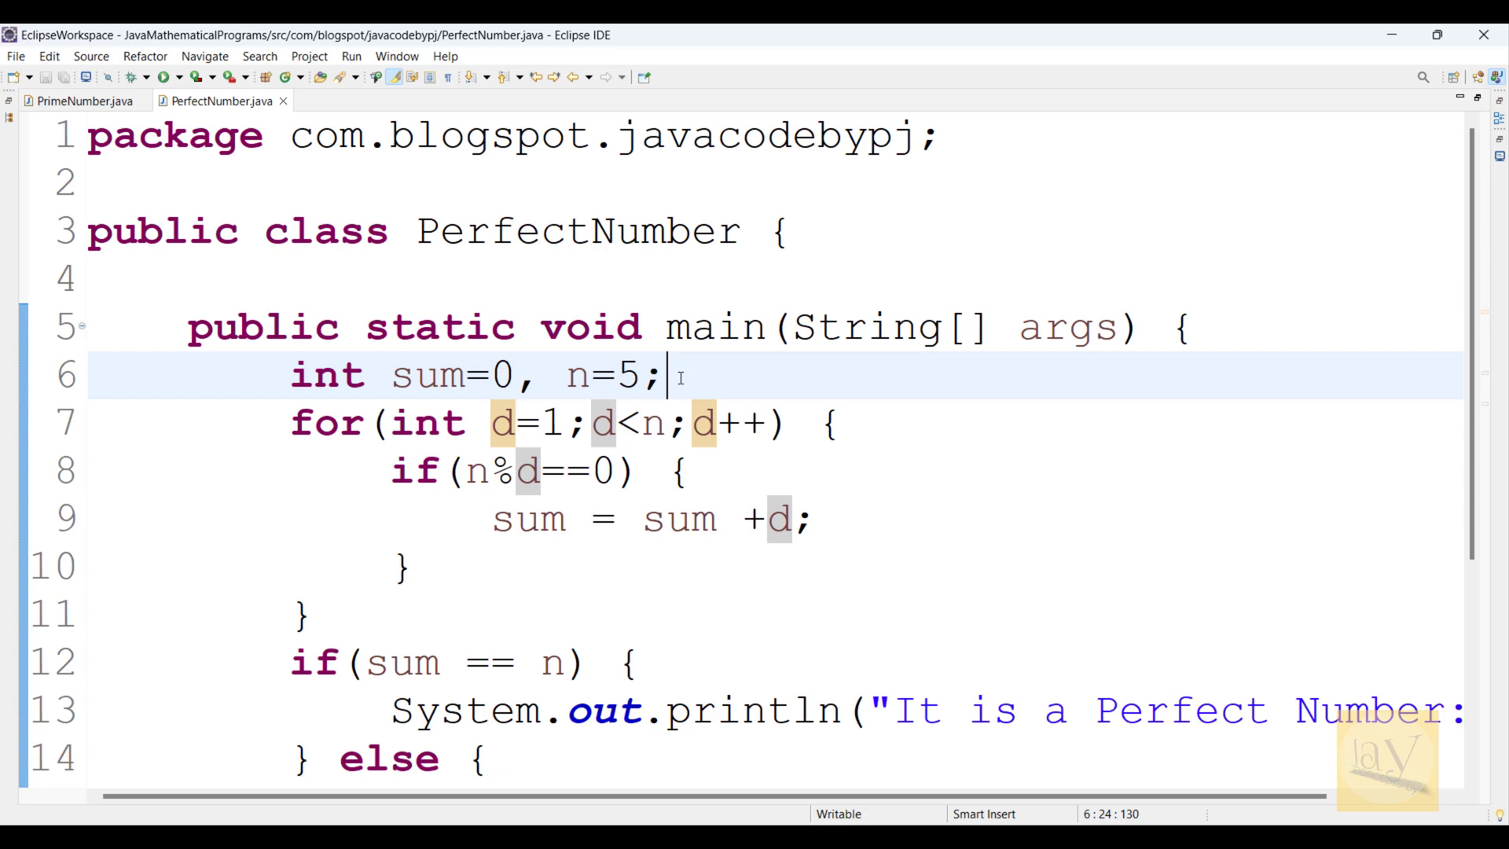
mouse_move(772, 395)
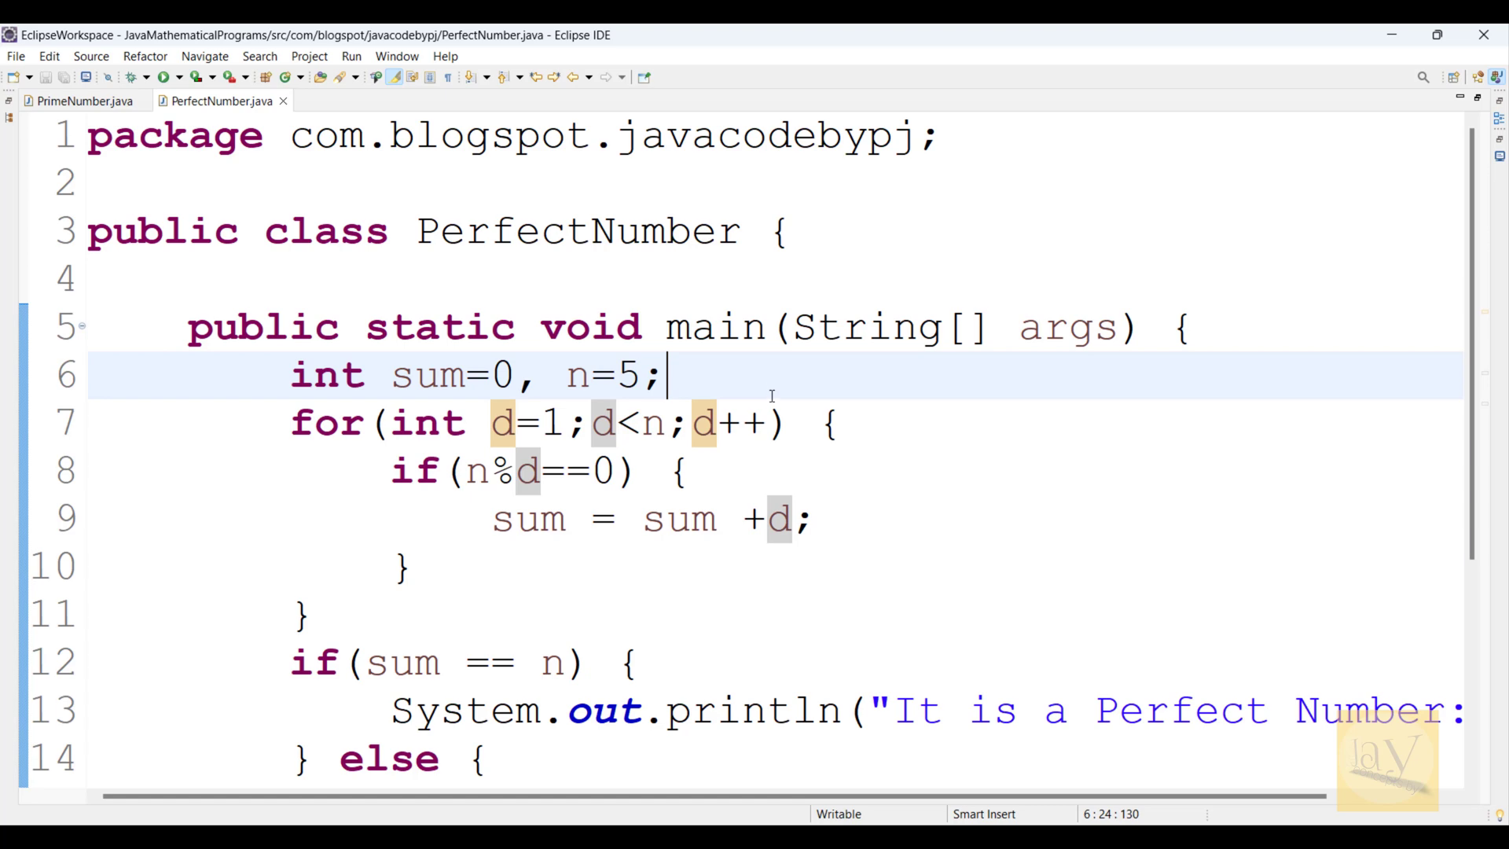
type("28")
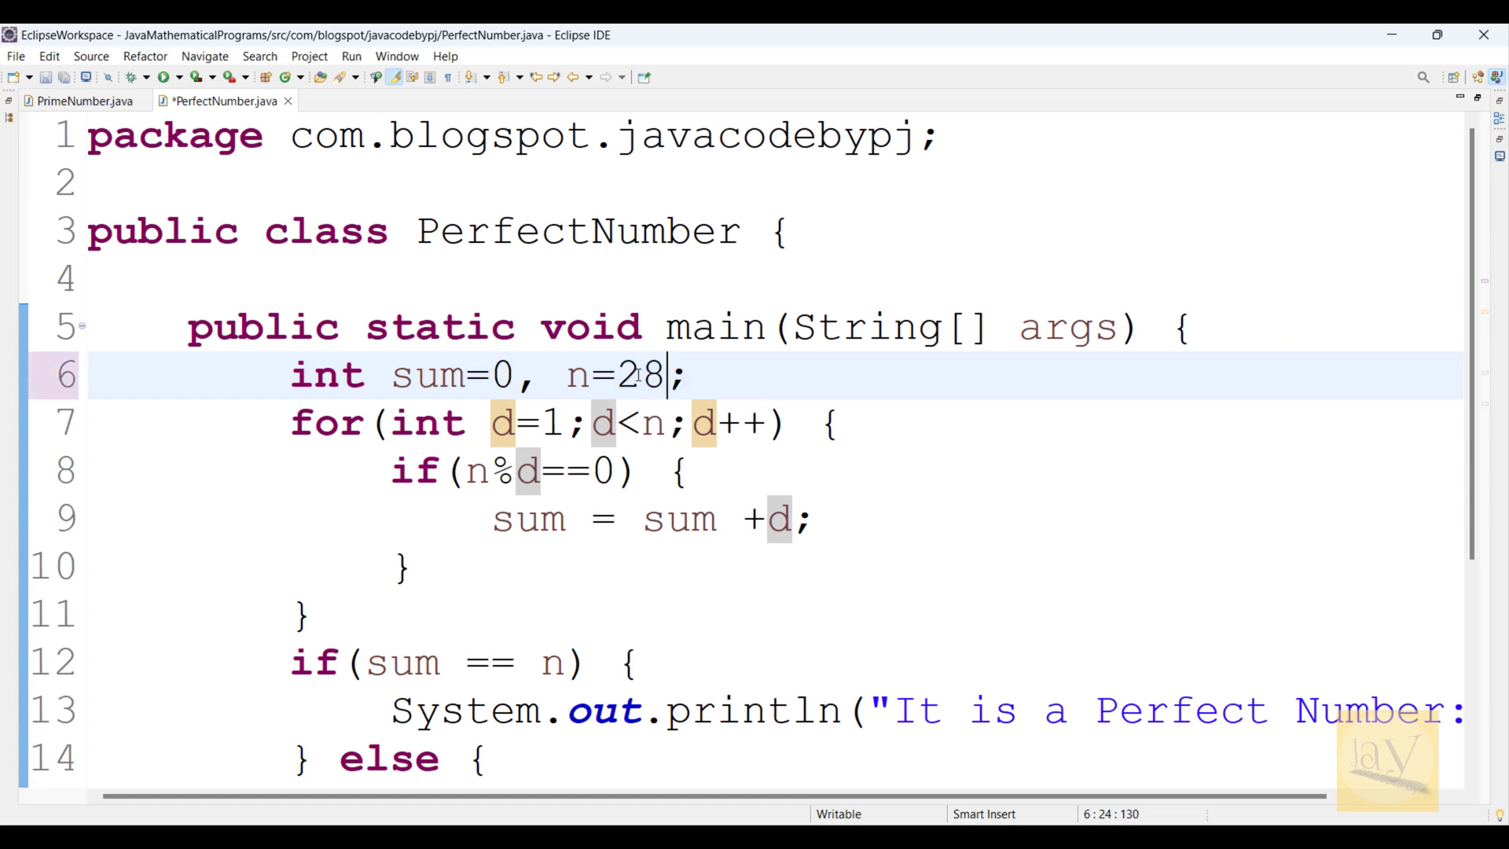
key("ctrl+s")
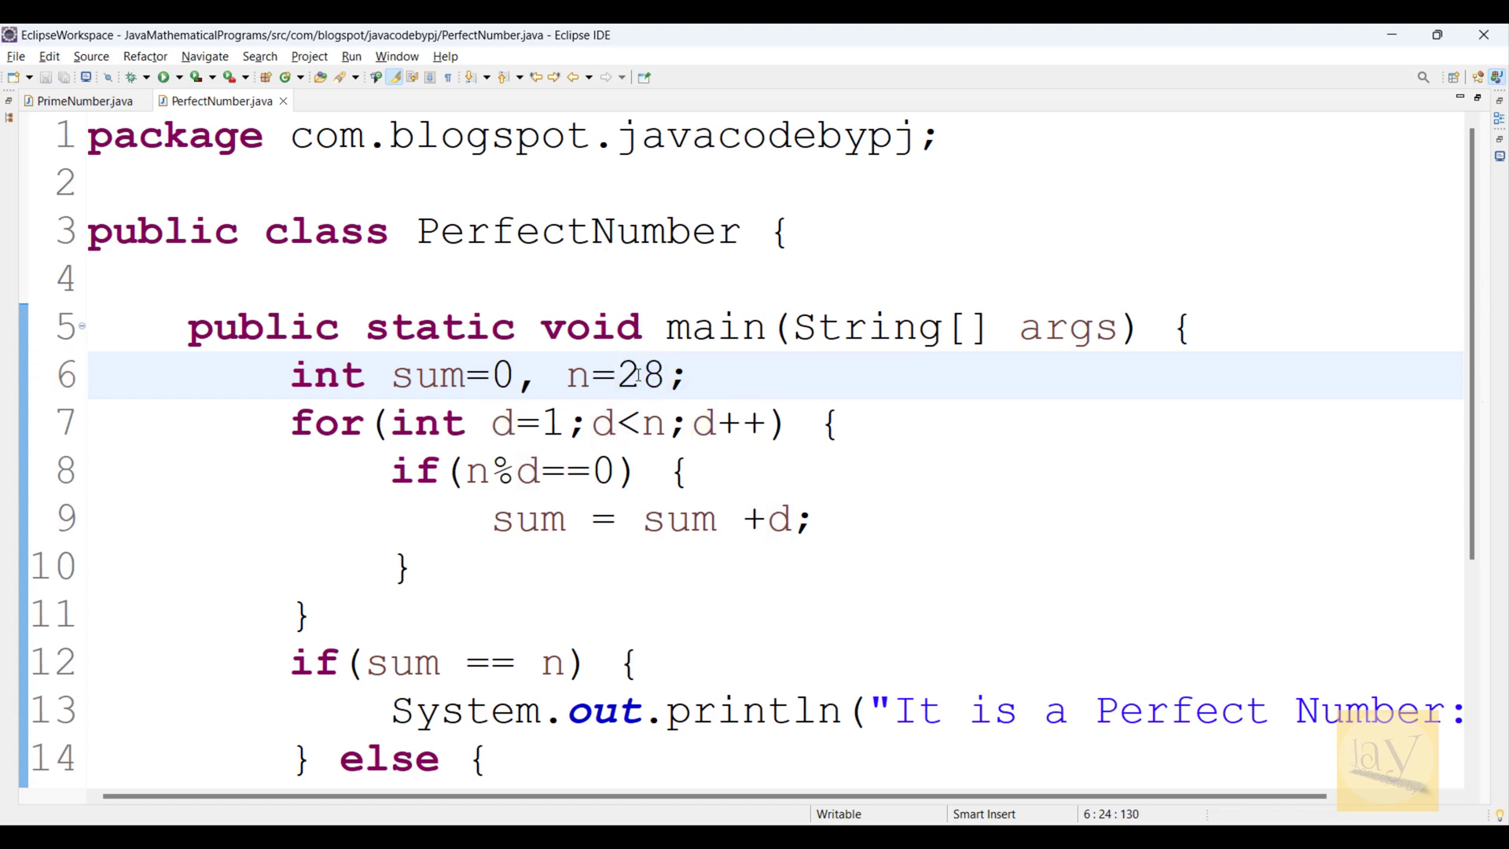
left_click(165, 77)
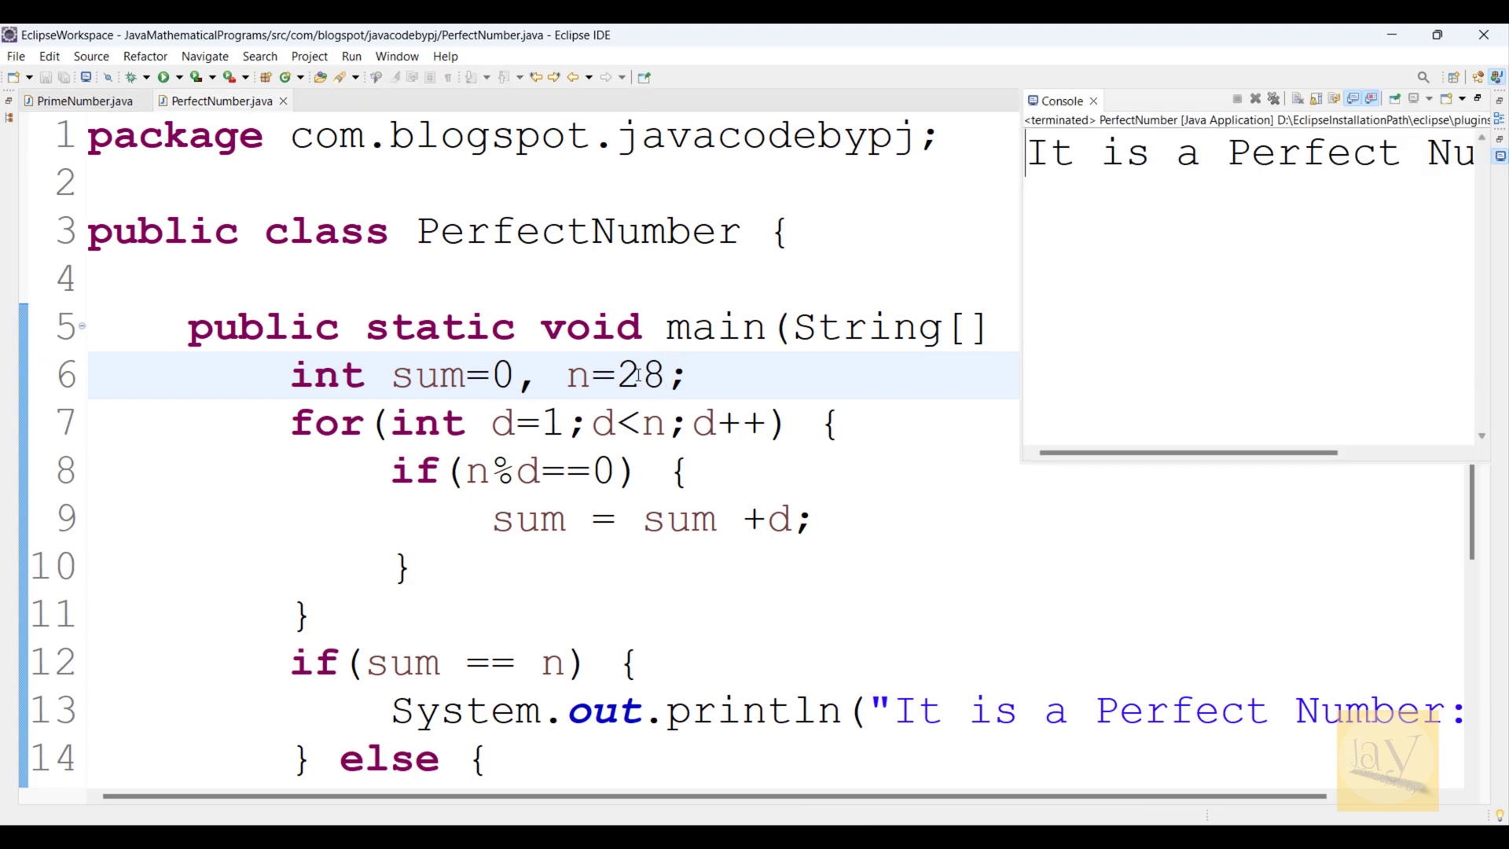